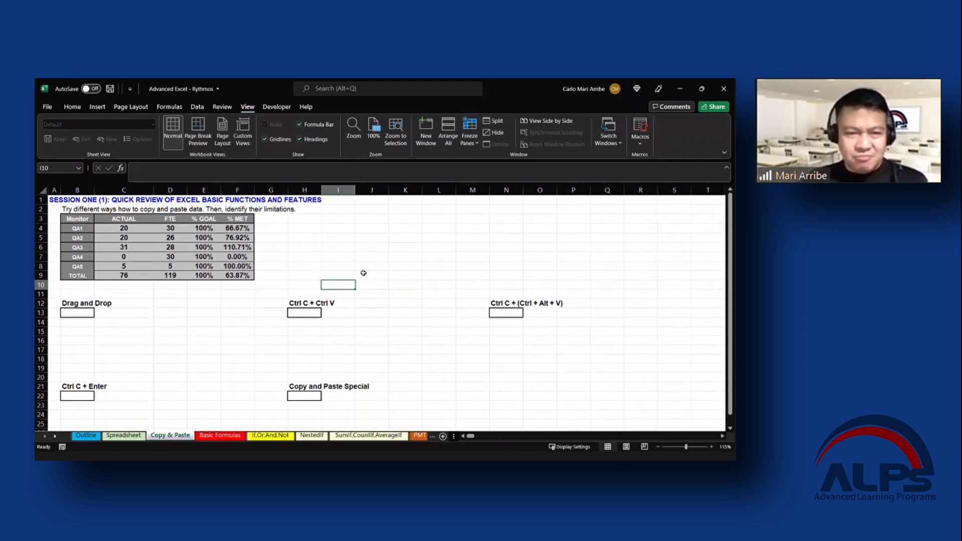
mouse_move(417, 273)
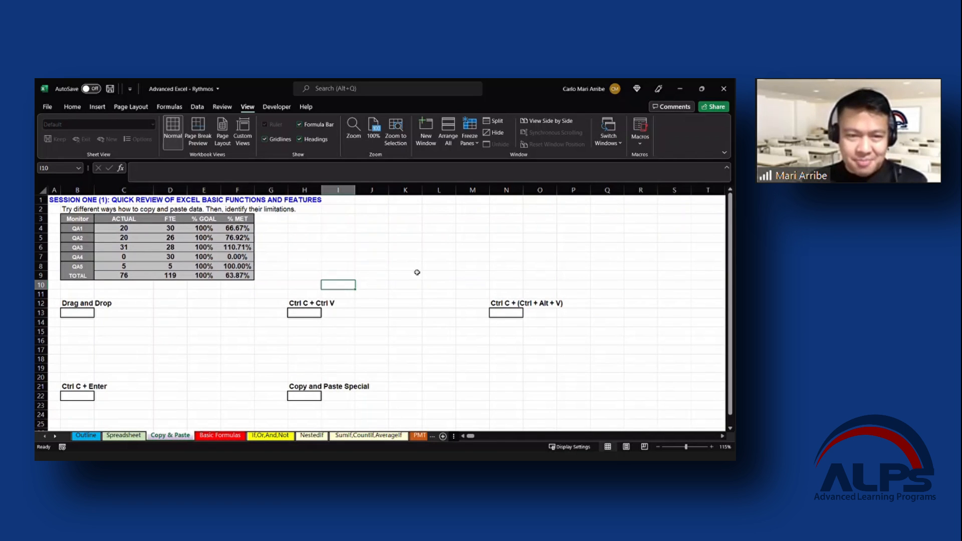
mouse_move(373, 243)
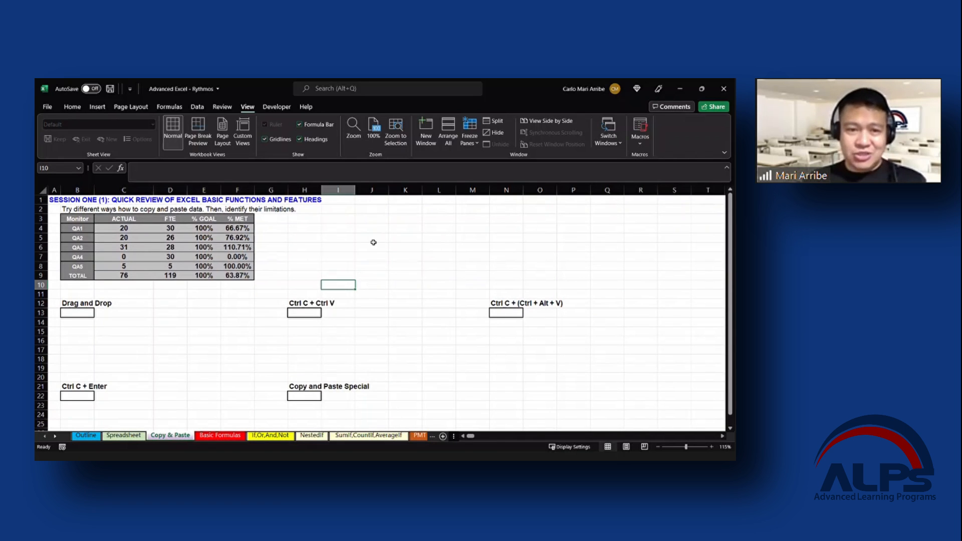
mouse_move(364, 252)
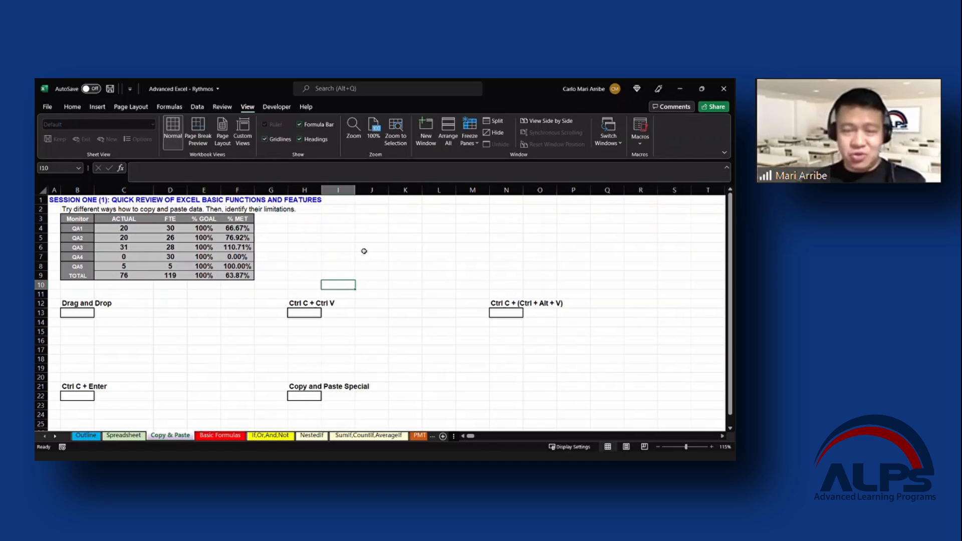
mouse_move(80, 219)
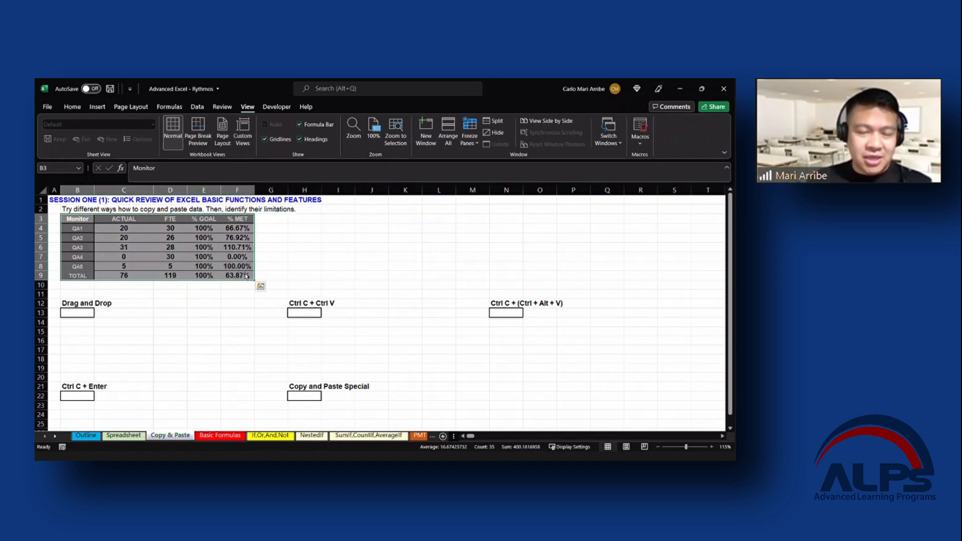
mouse_move(217, 344)
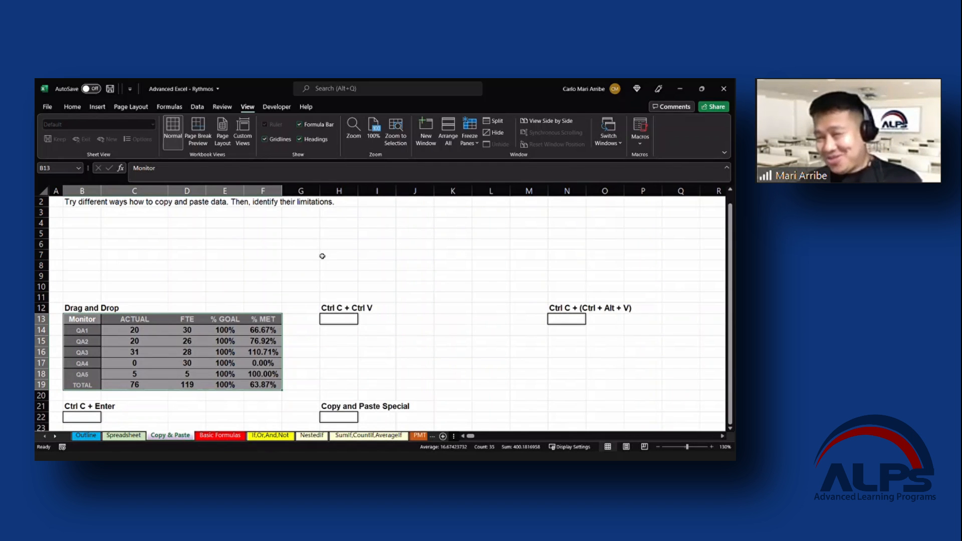
mouse_move(259, 306)
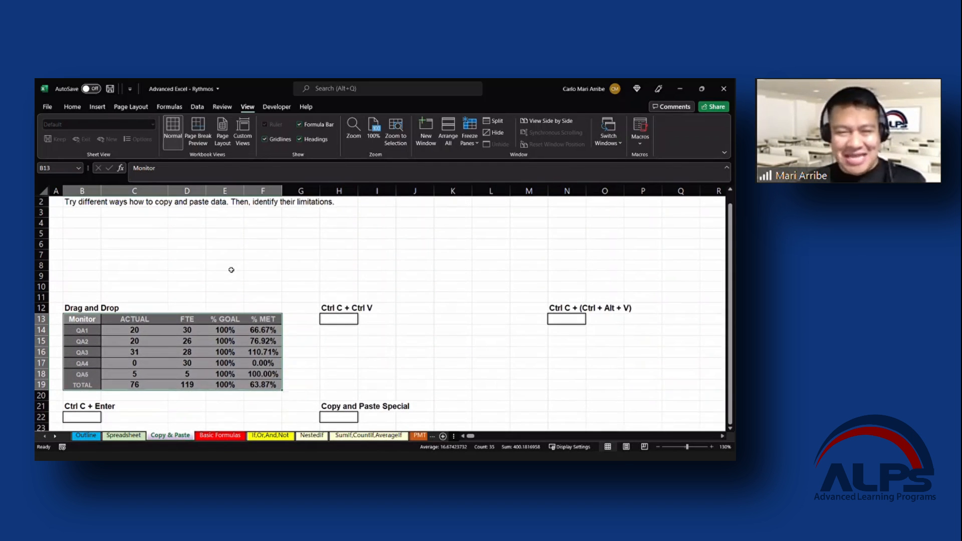
Step: Paste a formatted copy of the Monitor table into H13:L19
scroll("down", 3)
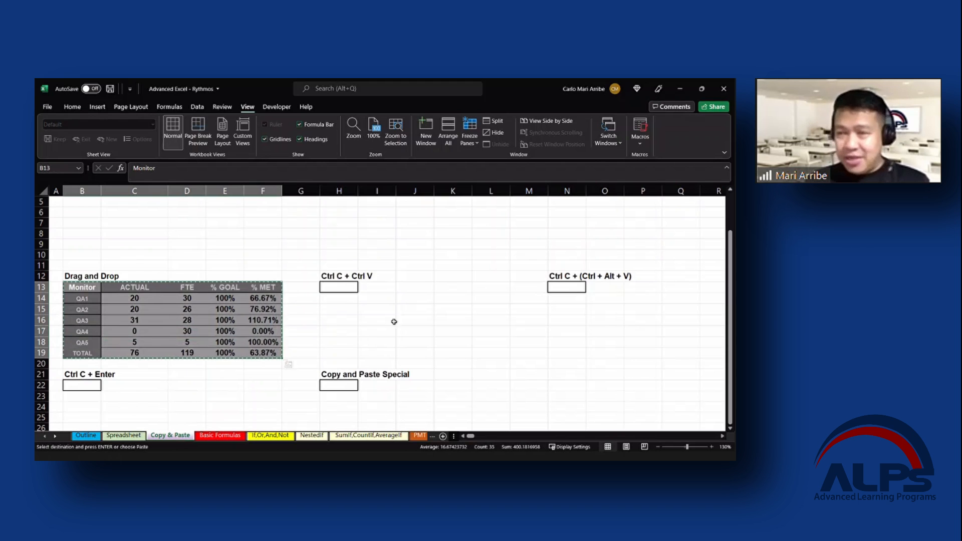
key("ctrl+v")
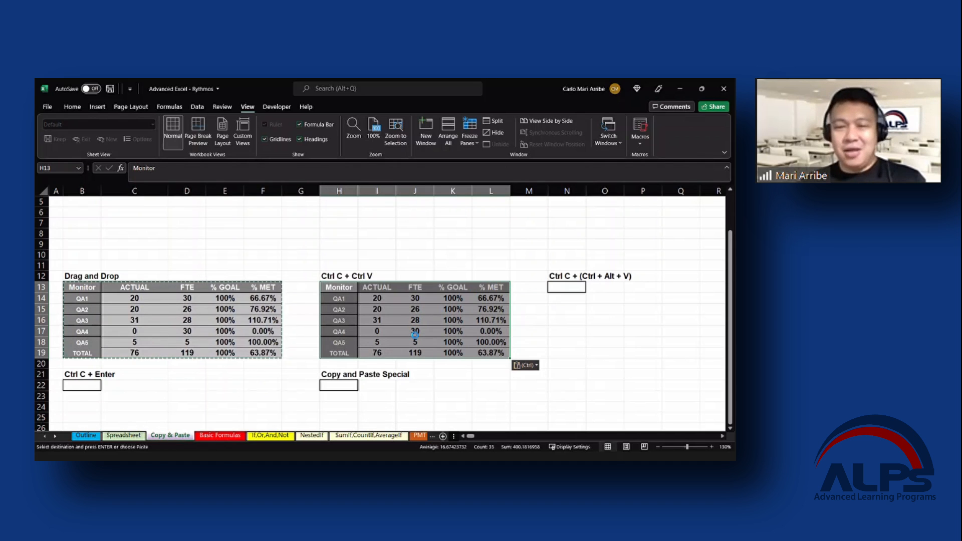
left_click(566, 288)
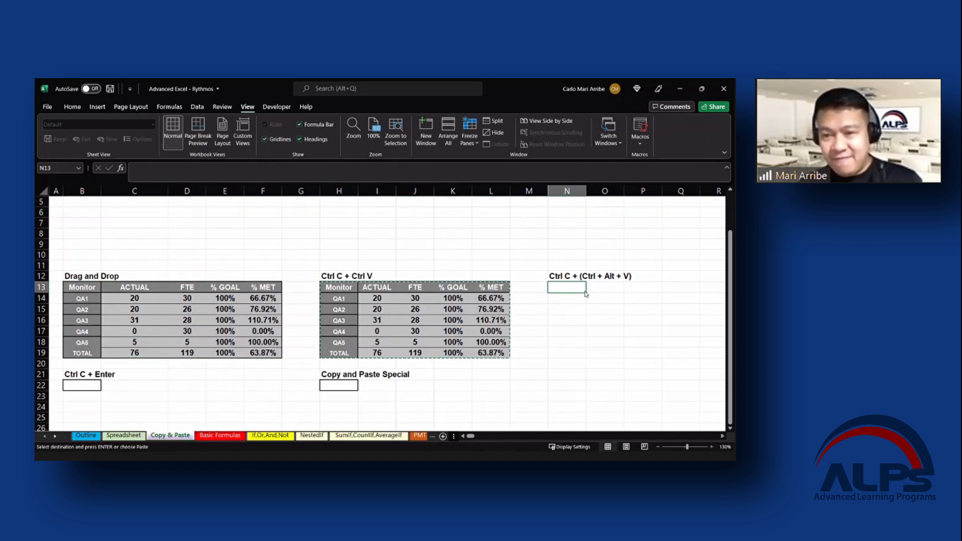
Step: Paste Special the copied table into N13 as values only, without formatting
key("ctrl+alt+v")
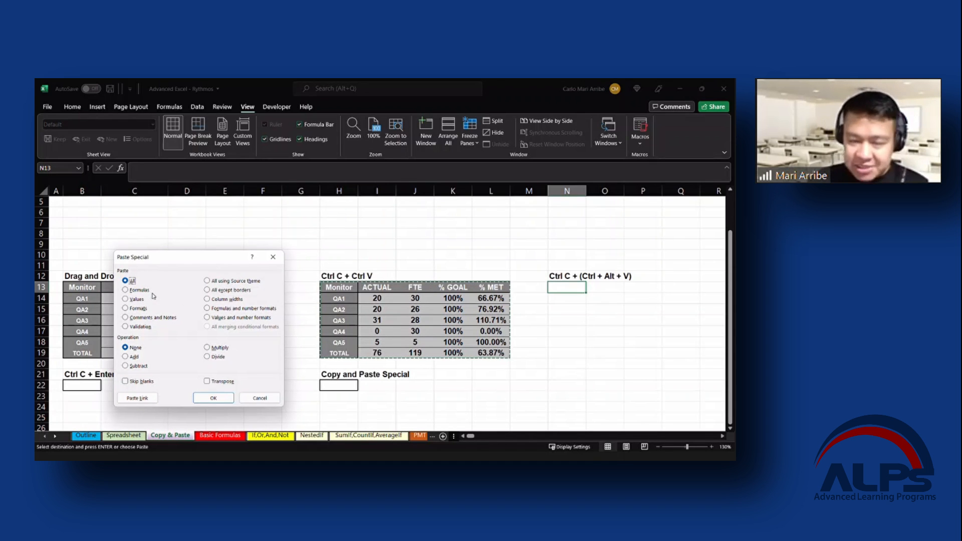
mouse_move(158, 302)
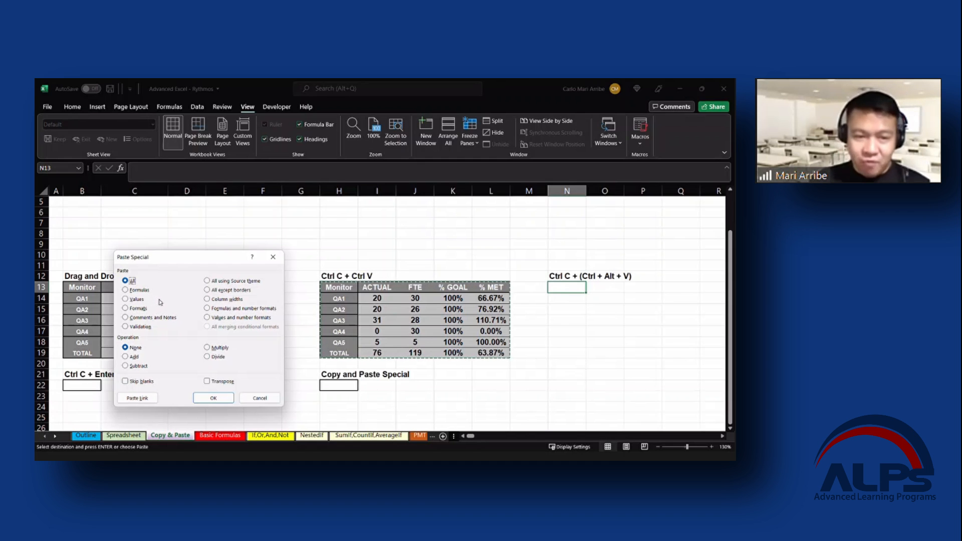
left_click(127, 299)
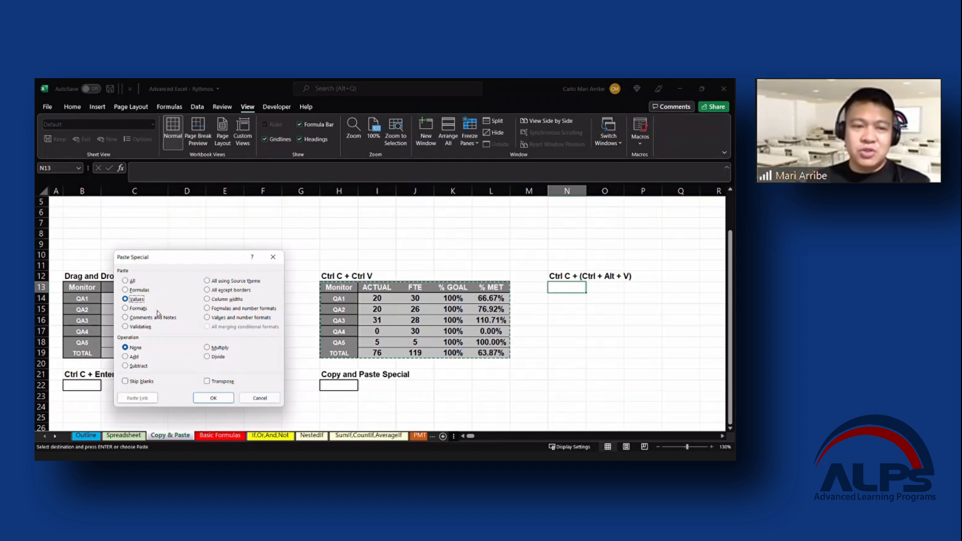
left_click(213, 398)
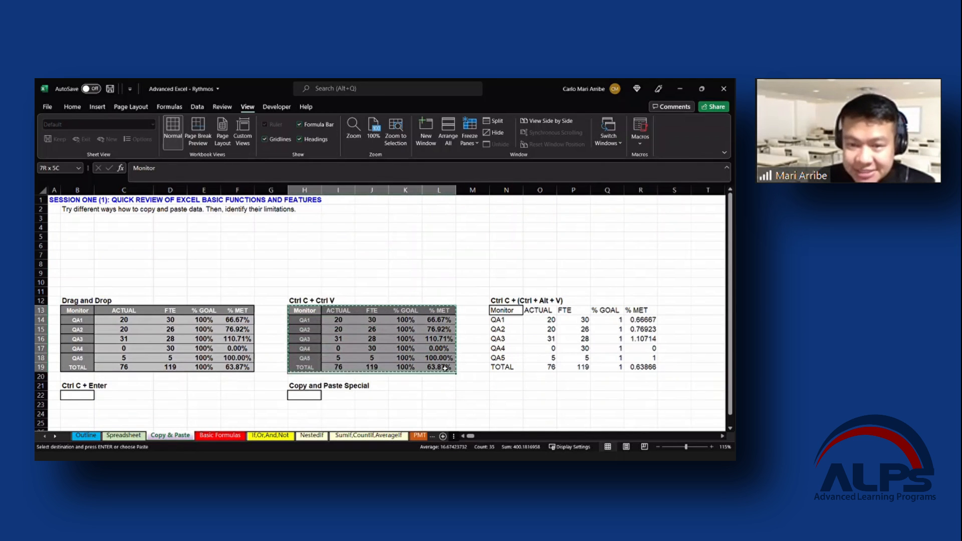
Step: Paste another formatted Monitor table copy at B22 under the Ctrl C + Enter heading
left_click(304, 319)
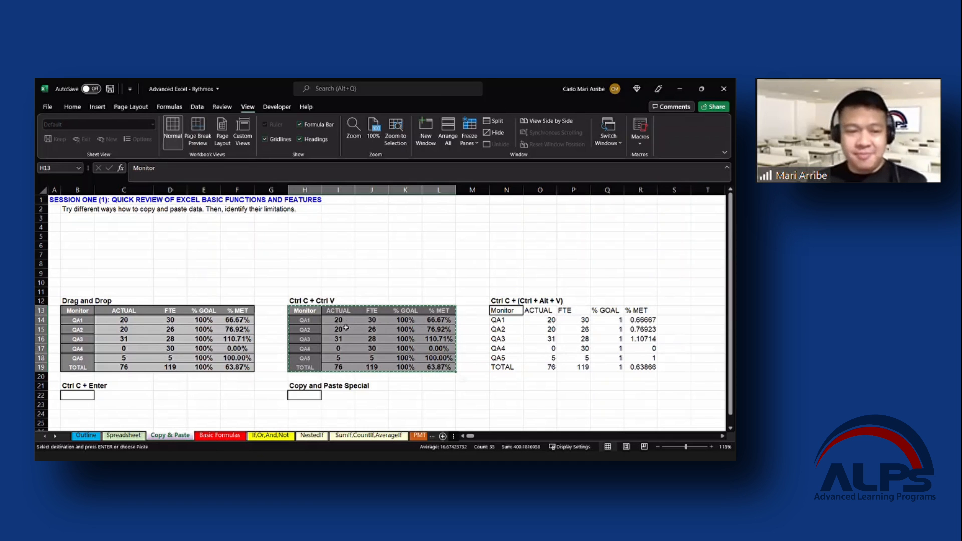
scroll("down", 3)
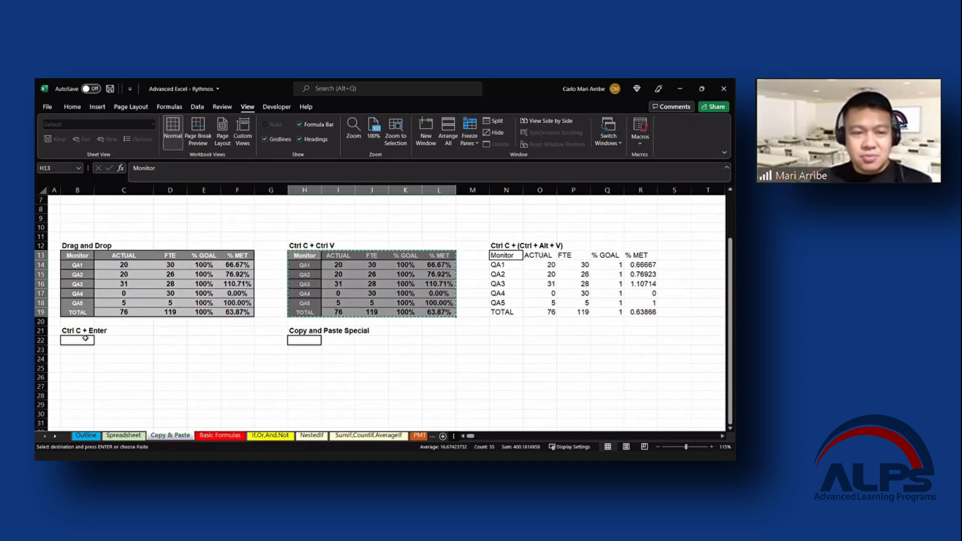
left_click(77, 340)
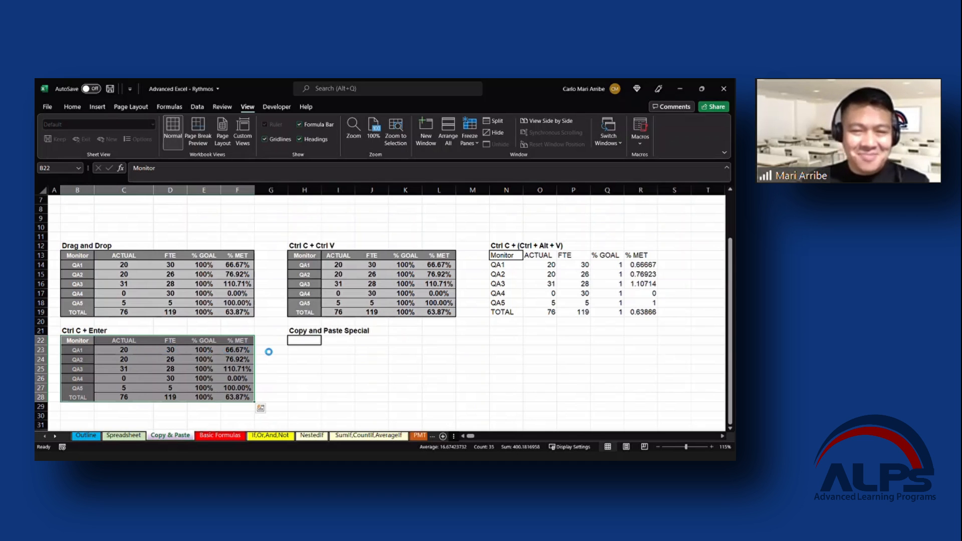
key("ctrl+c")
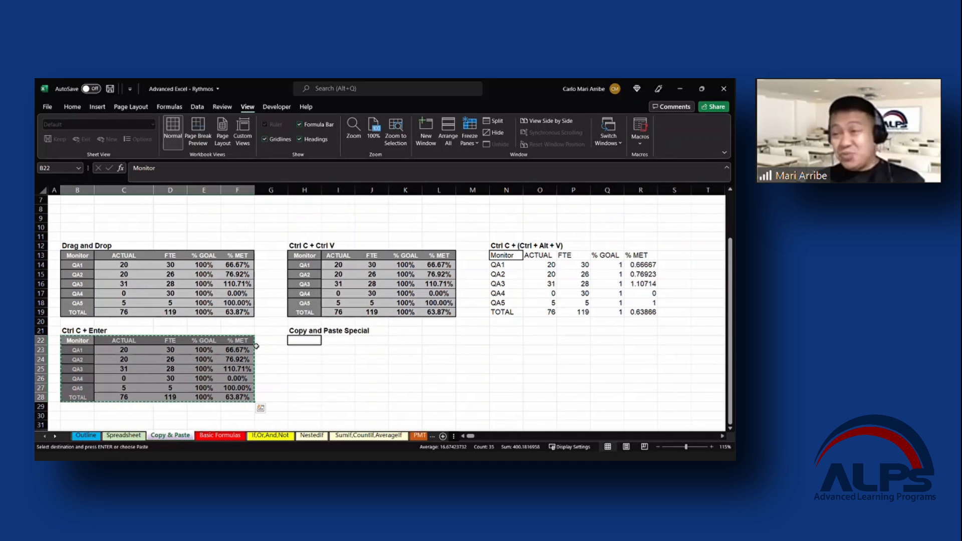
left_click(304, 341)
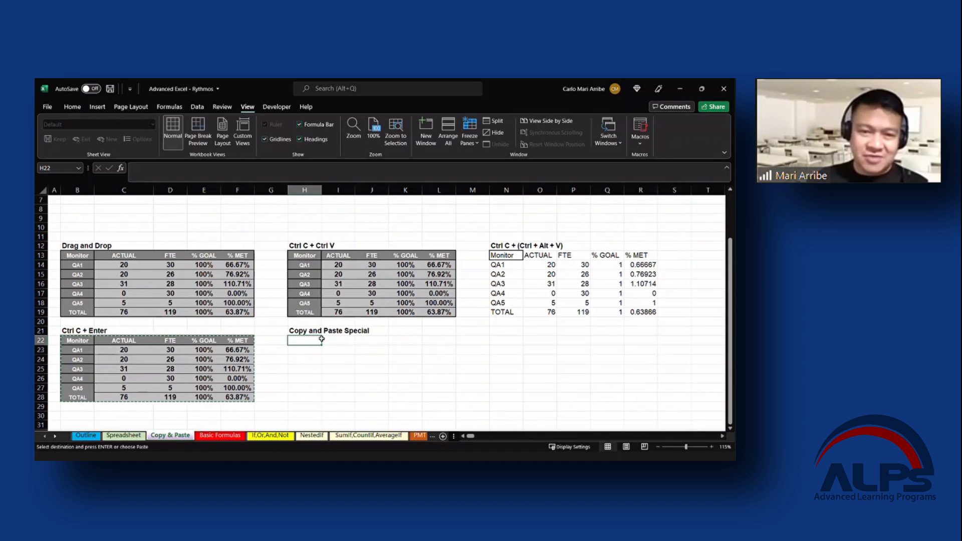
mouse_move(314, 352)
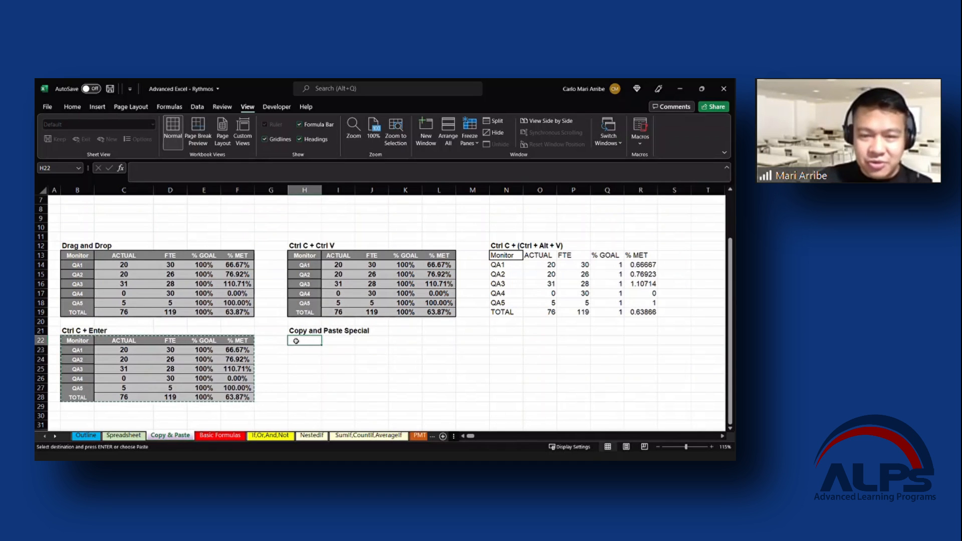
Step: Copy the Ctrl C + Enter table and target H22 under Copy and Paste Special
right_click(296, 341)
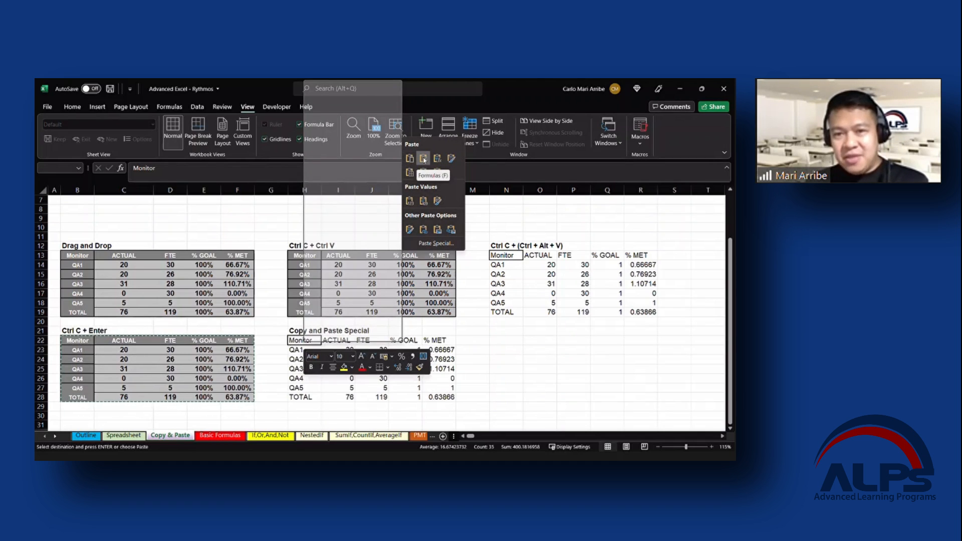
mouse_move(437, 159)
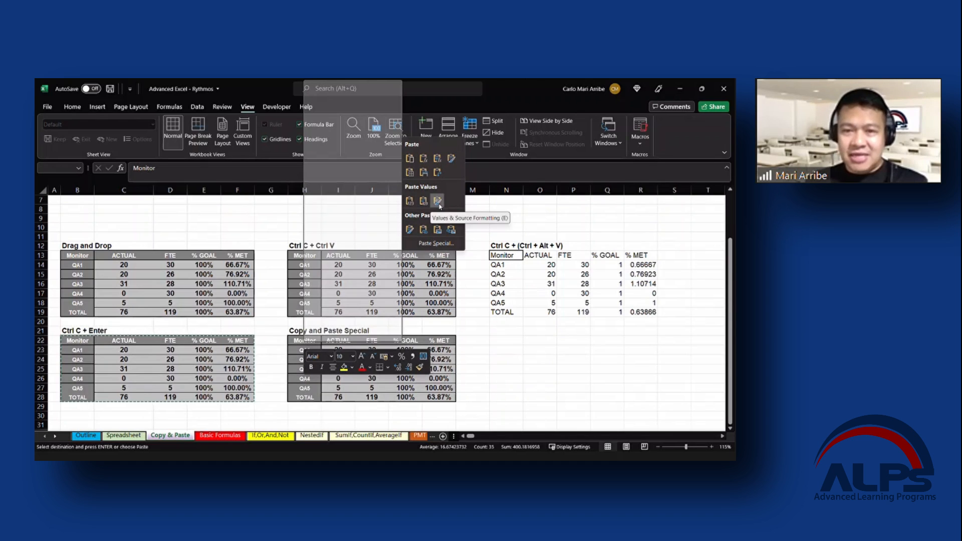
right_click(325, 344)
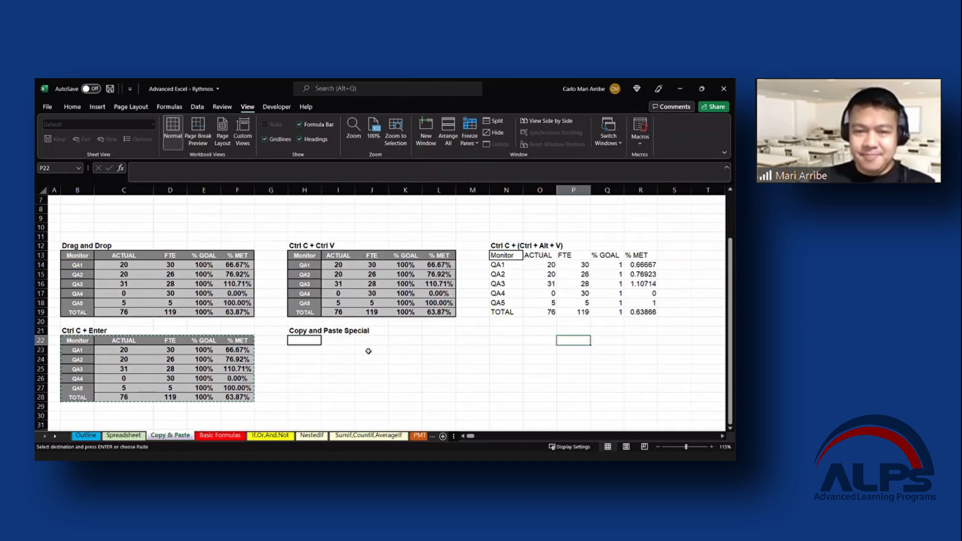
left_click(304, 349)
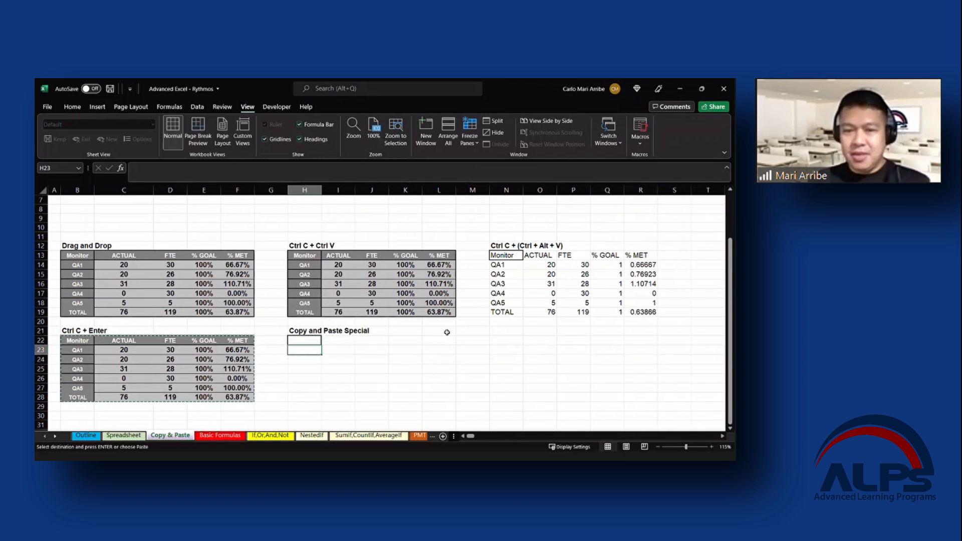
scroll("up", 3)
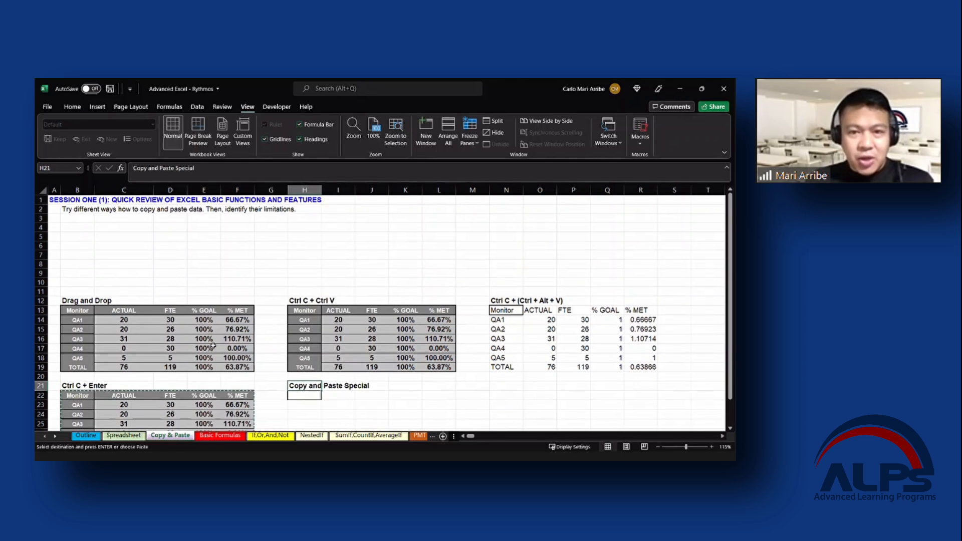
scroll("down", 3)
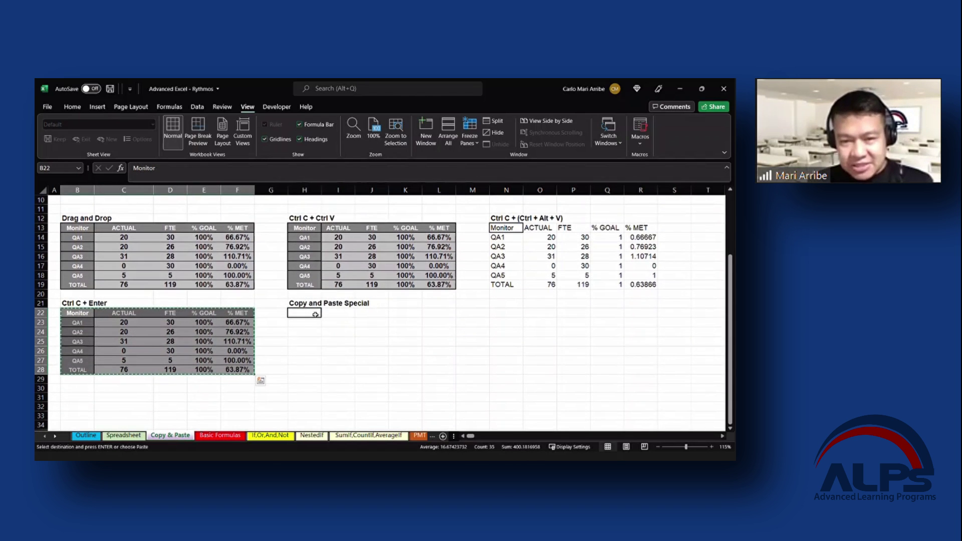
Step: Paste the table transposed at H22, with QA1–QA5 and TOTAL as column headers
right_click(304, 313)
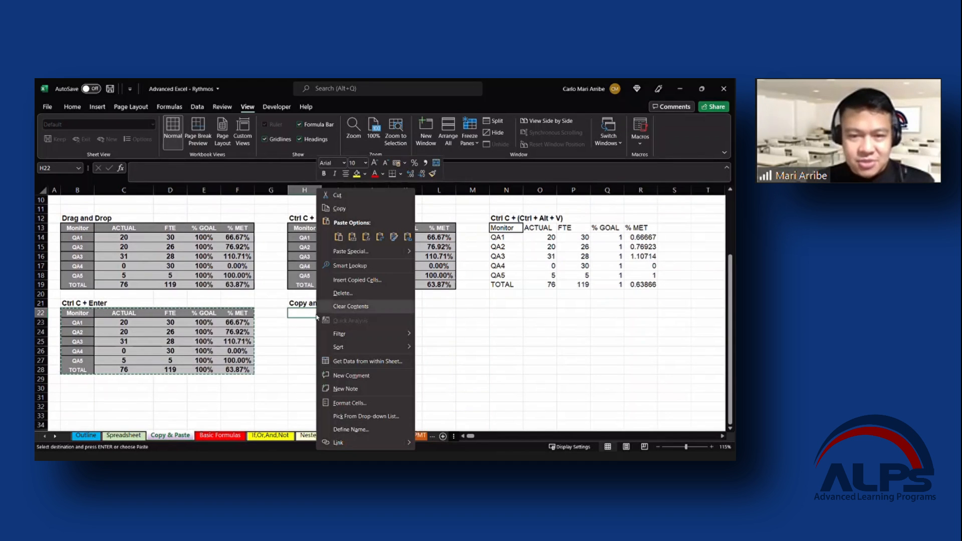
mouse_move(350, 251)
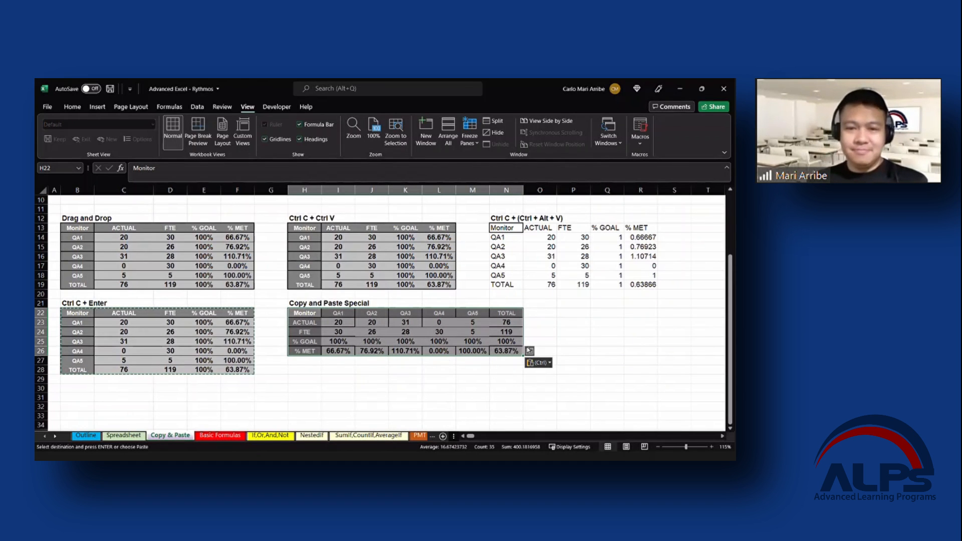
left_click(539, 331)
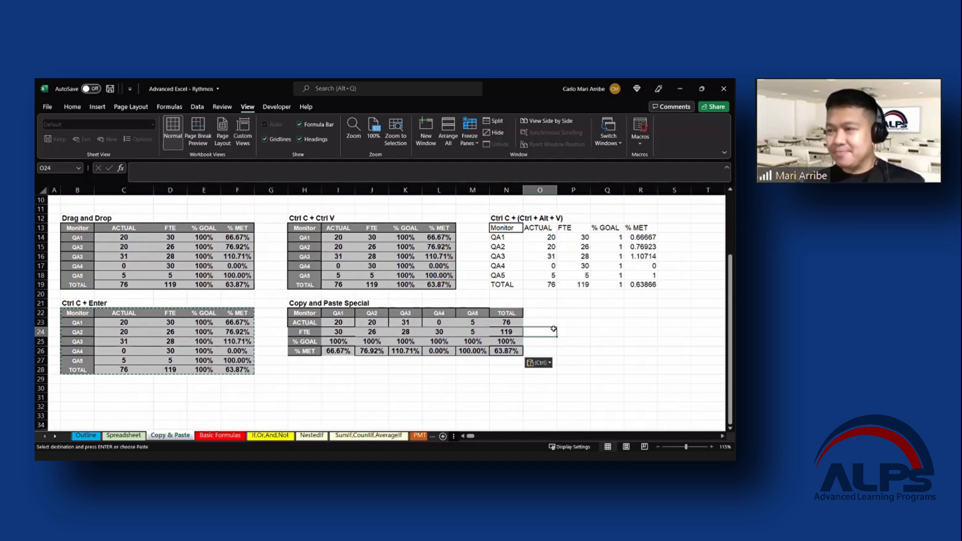
mouse_move(566, 341)
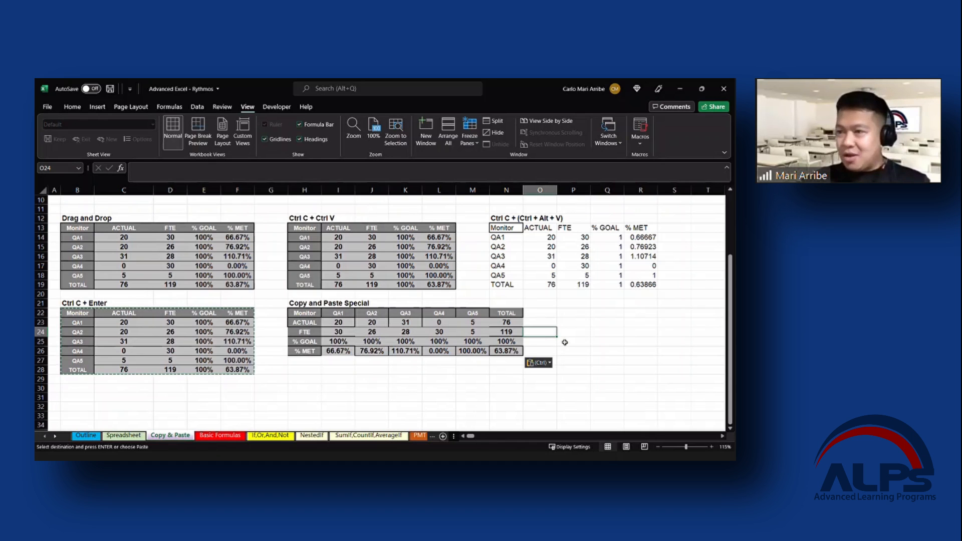
mouse_move(634, 322)
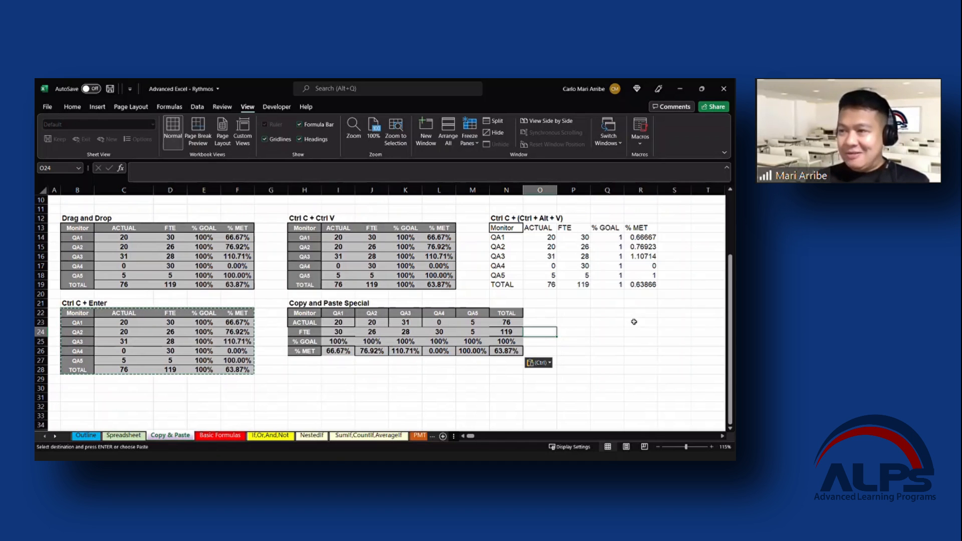
mouse_move(210, 407)
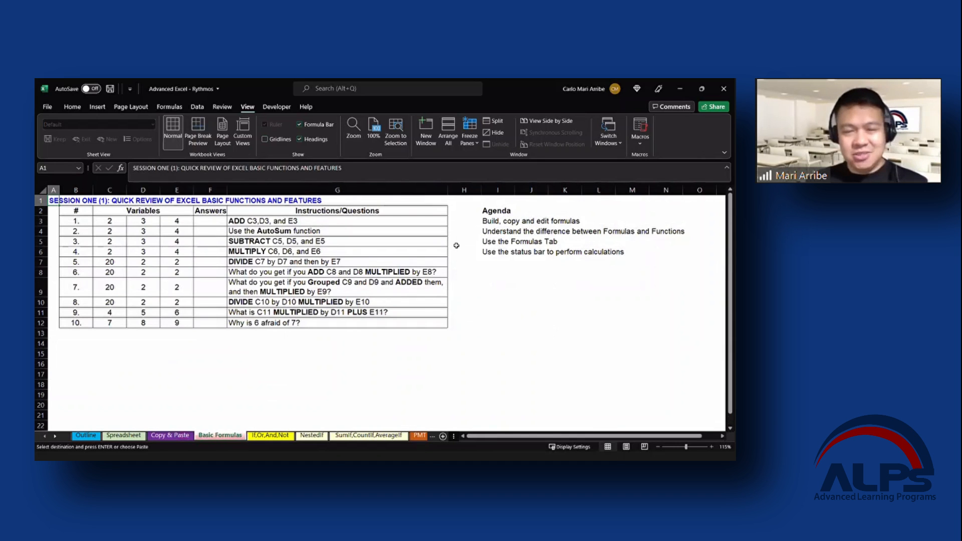
Step: Switch to the Basic Formulas sheet with its numbered questions and empty Answers column
left_click(463, 241)
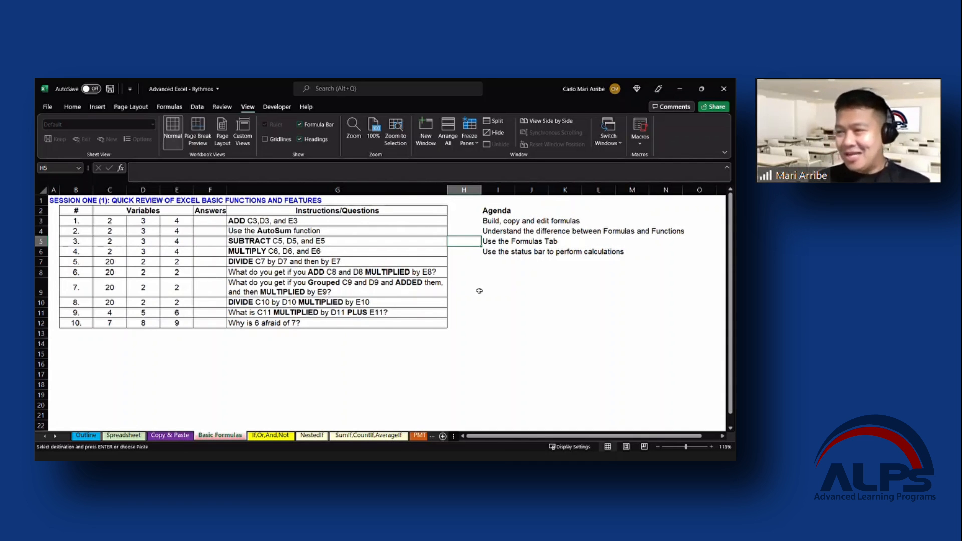
mouse_move(414, 304)
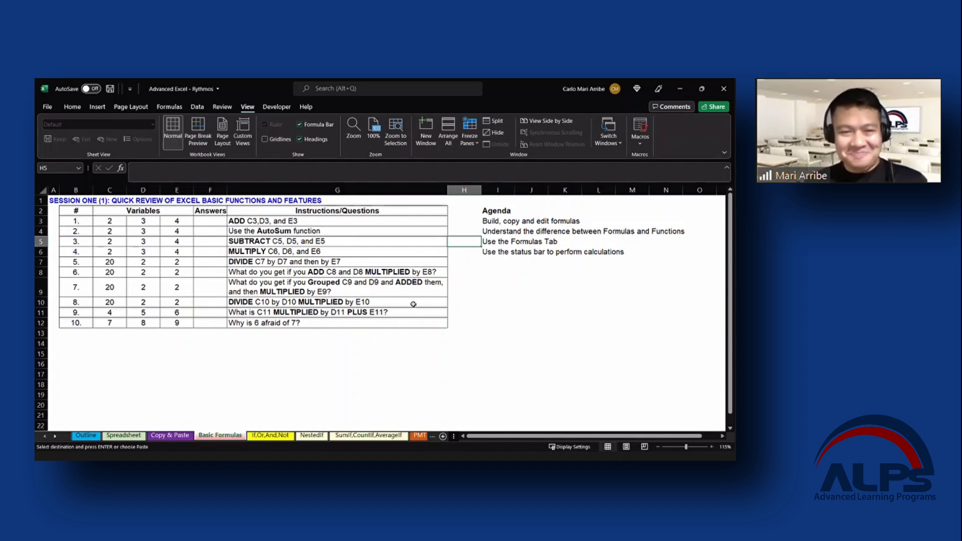
mouse_move(418, 306)
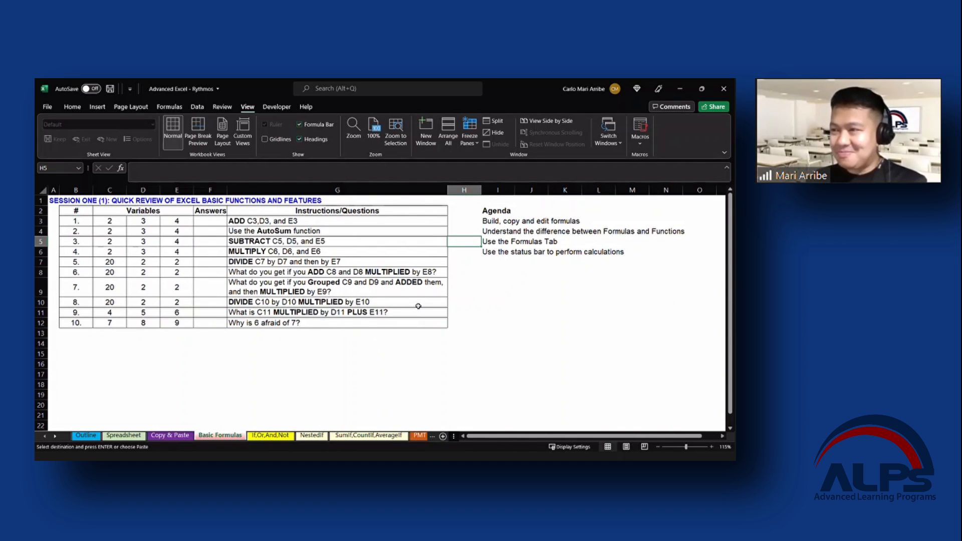
mouse_move(625, 359)
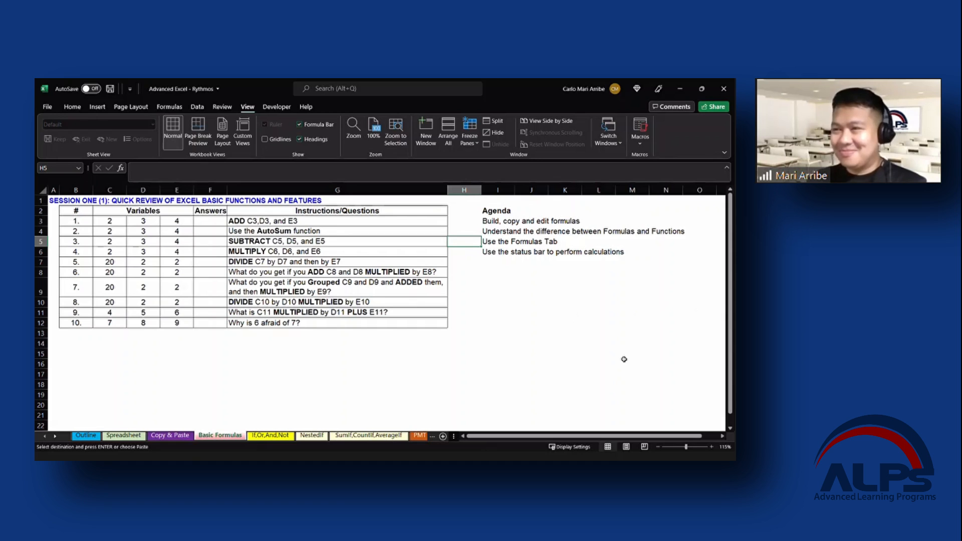
mouse_move(571, 261)
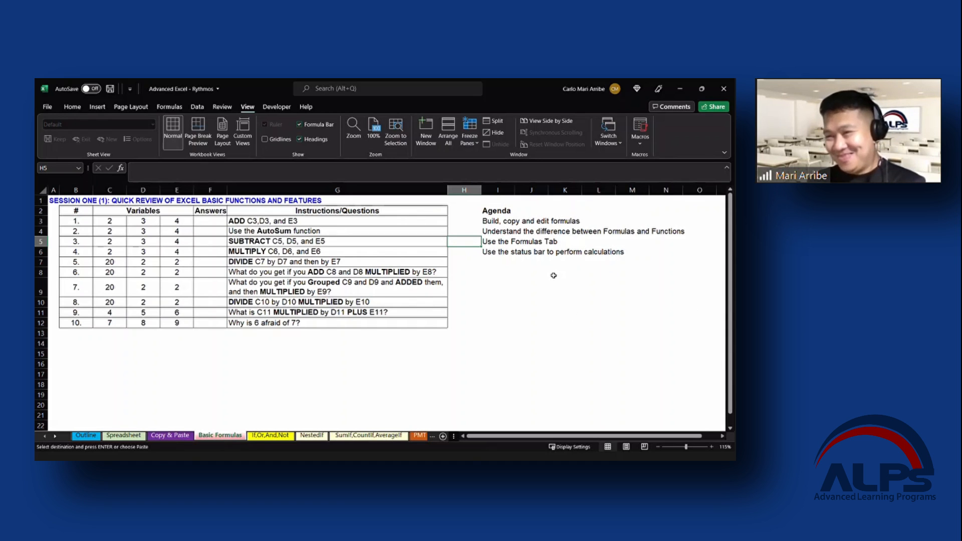
mouse_move(584, 273)
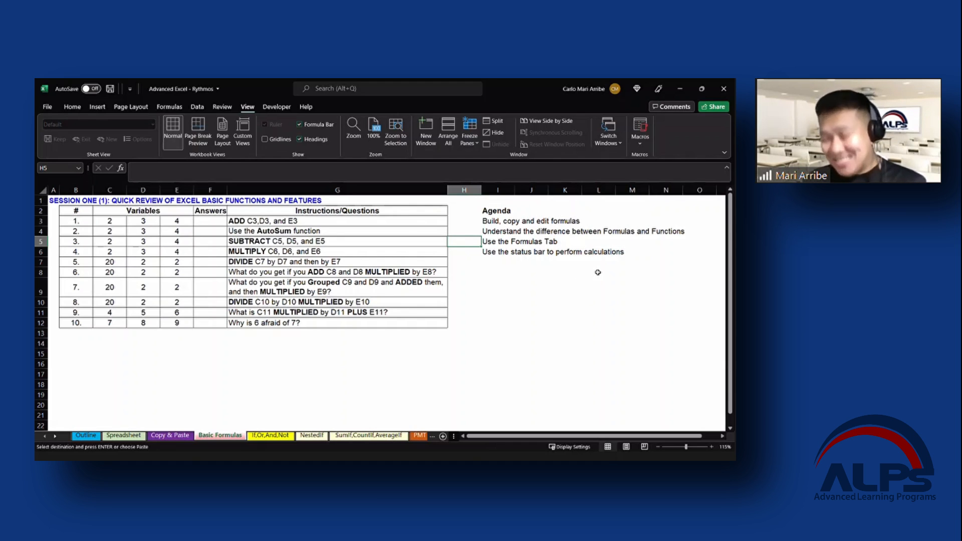
mouse_move(590, 268)
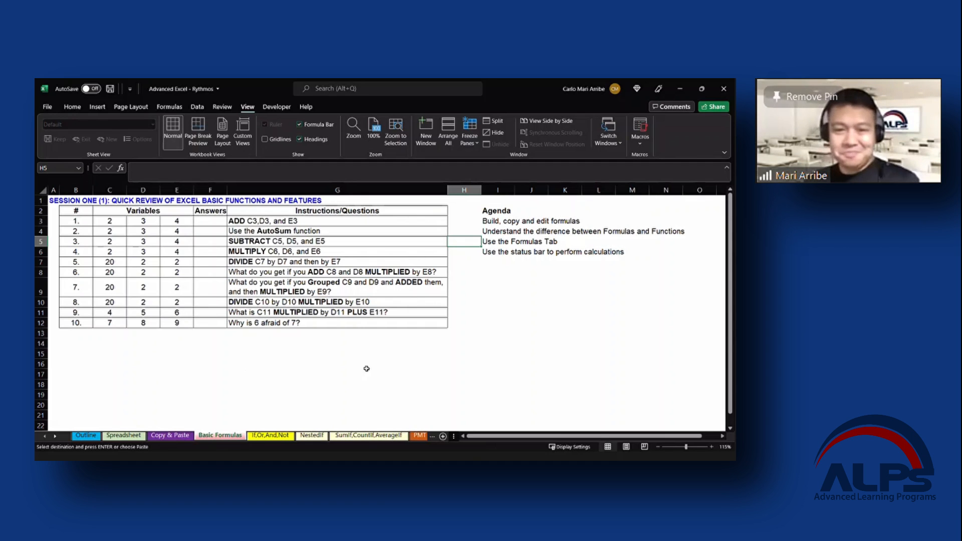
mouse_move(438, 379)
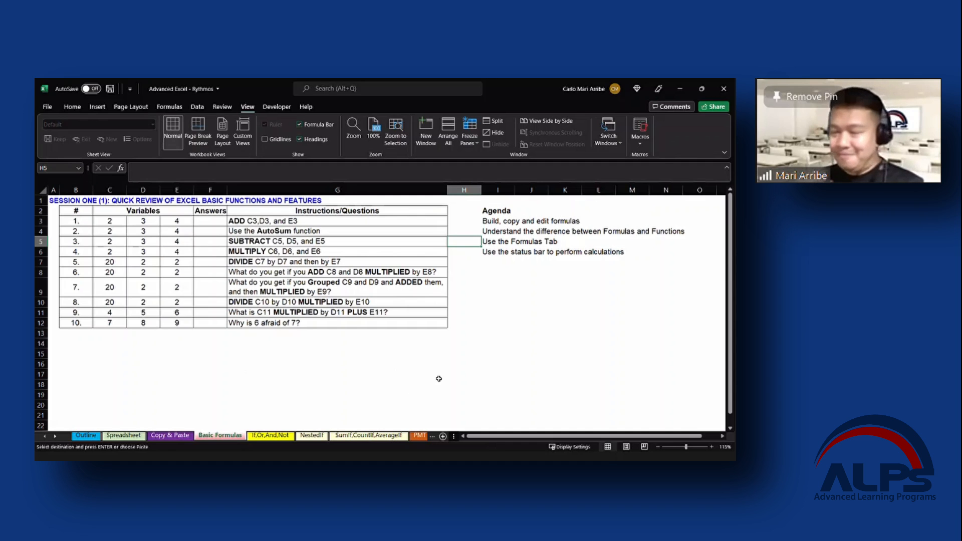
mouse_move(599, 349)
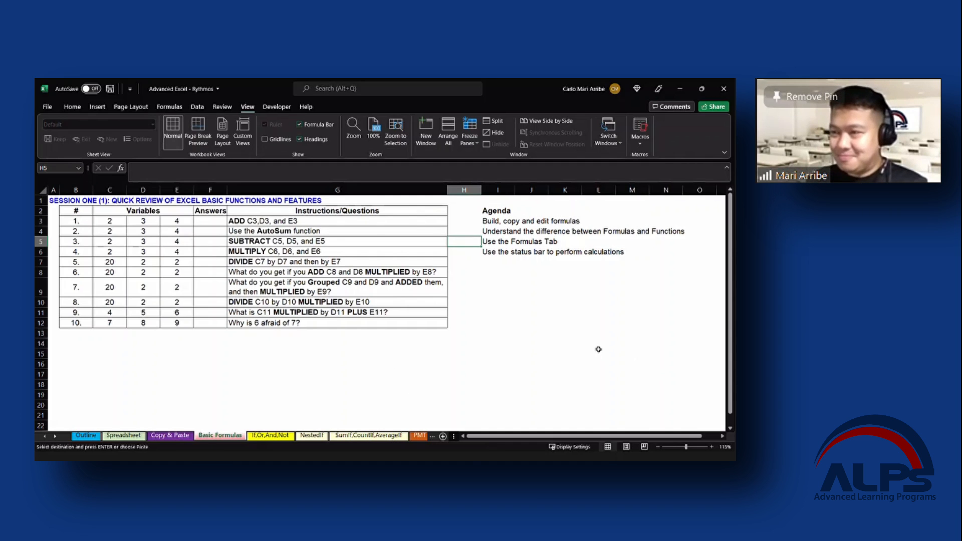
mouse_move(579, 285)
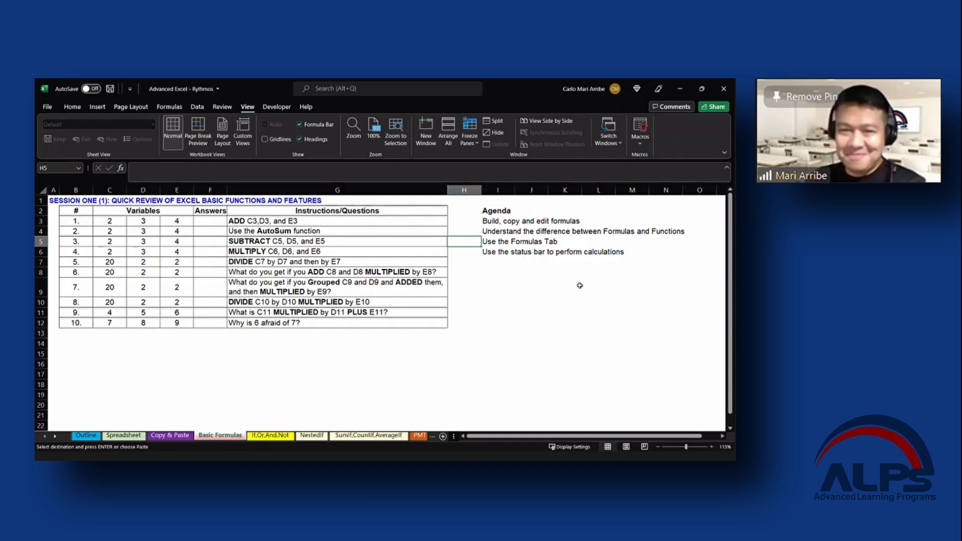
mouse_move(485, 219)
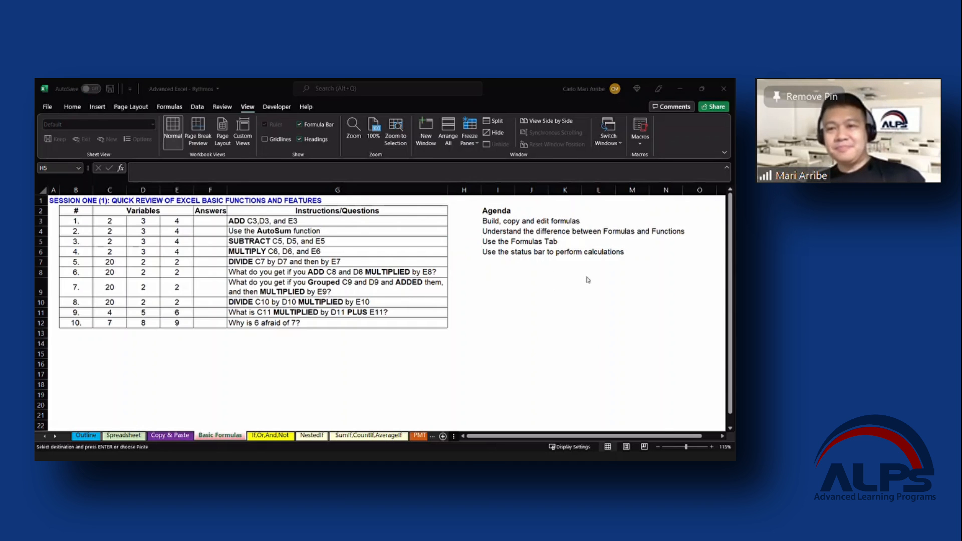
mouse_move(606, 273)
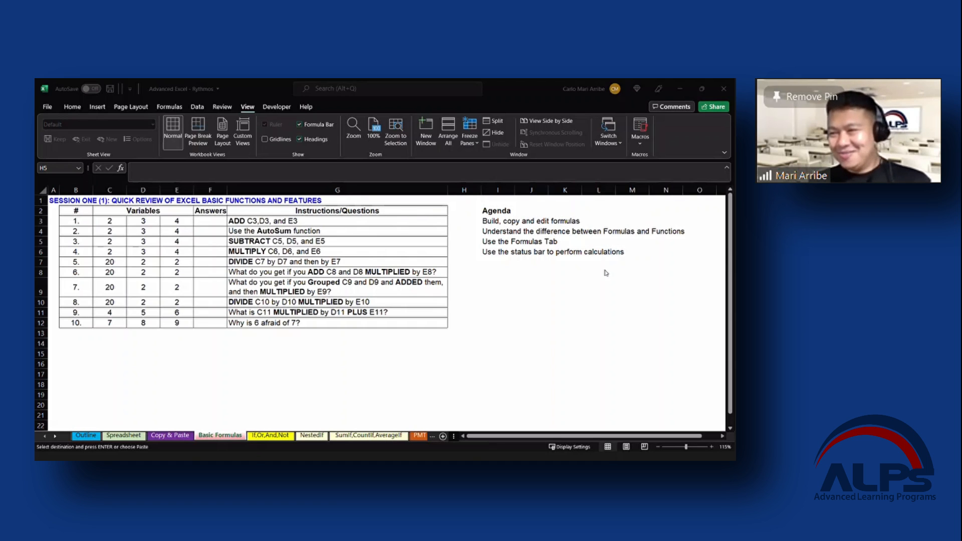
mouse_move(640, 271)
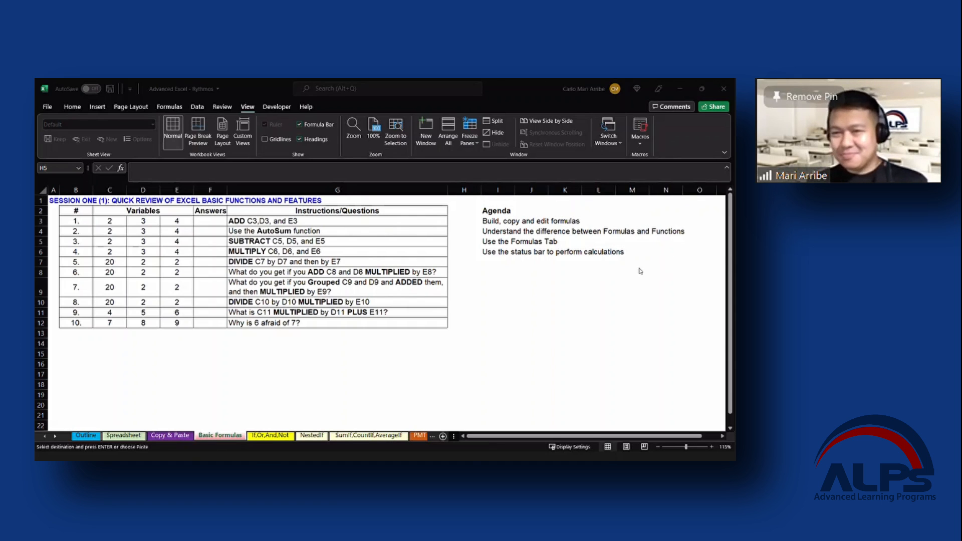
mouse_move(615, 296)
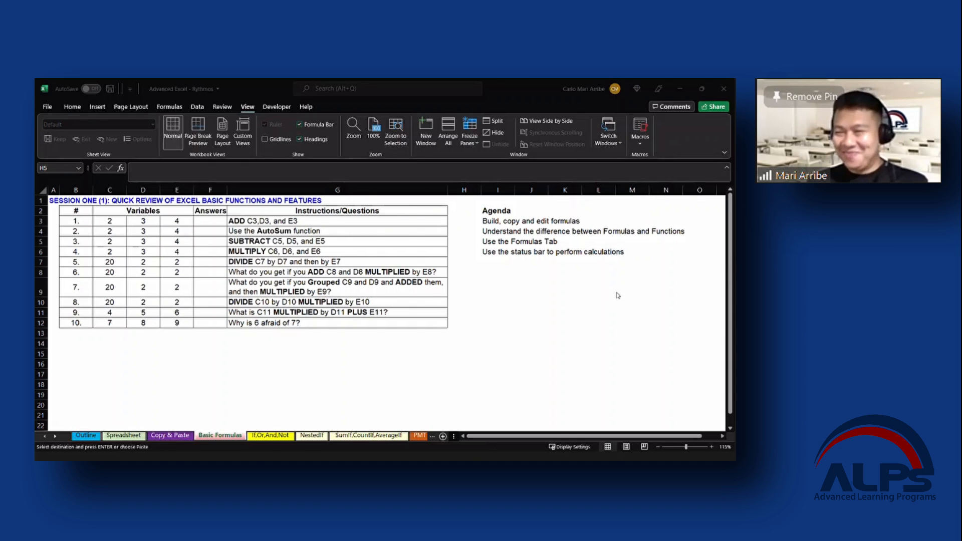
mouse_move(636, 260)
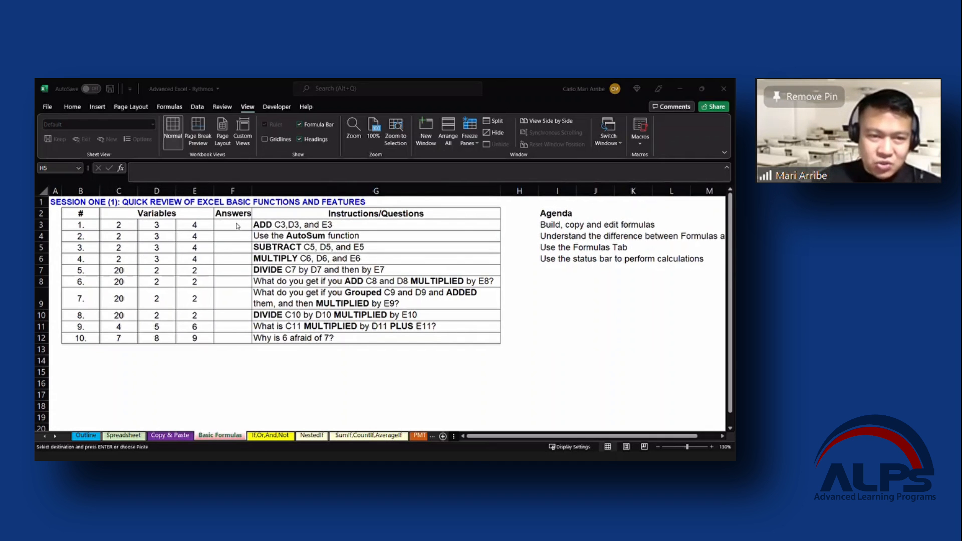
Step: Enter the addition formula =C3+D3+E3 in F3, giving 9
left_click(232, 224)
type("=C3+D3+E3")
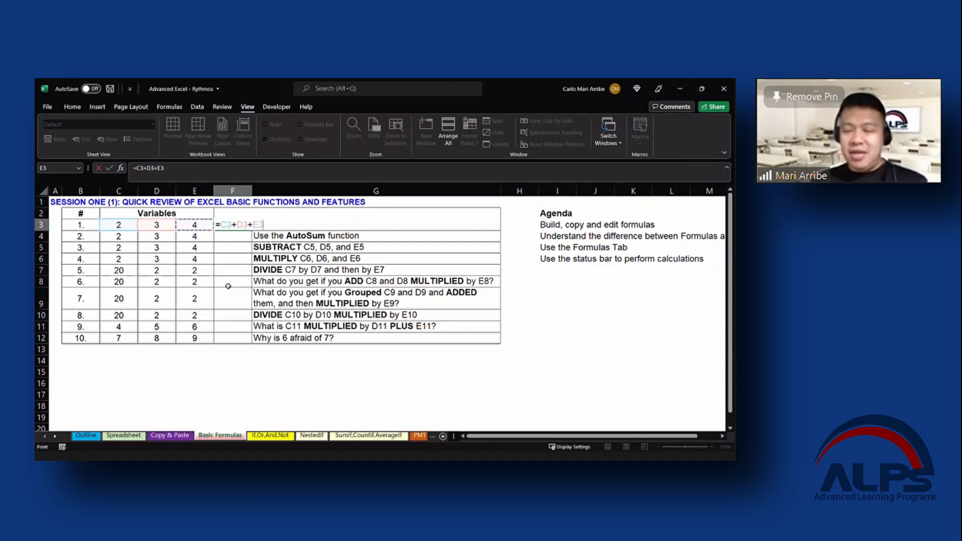
key("Return")
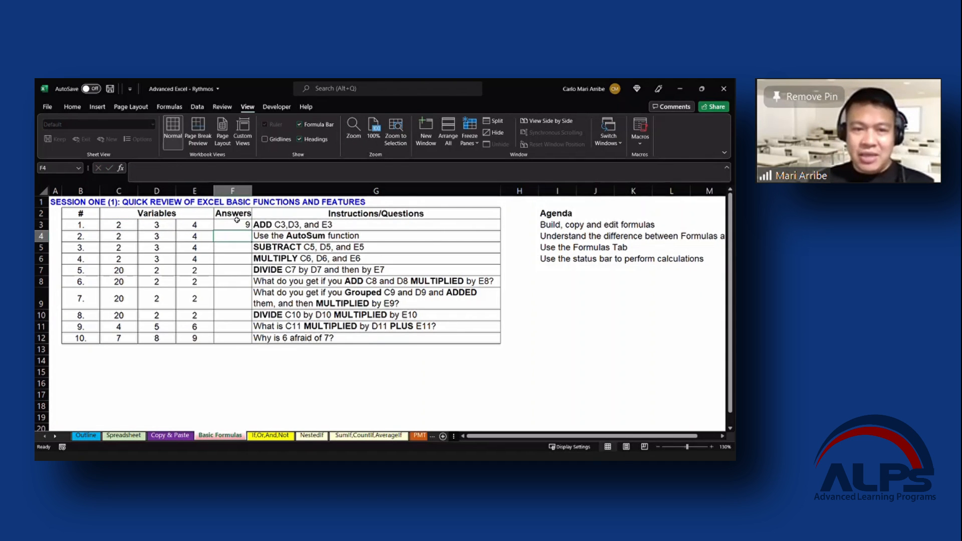
mouse_move(249, 243)
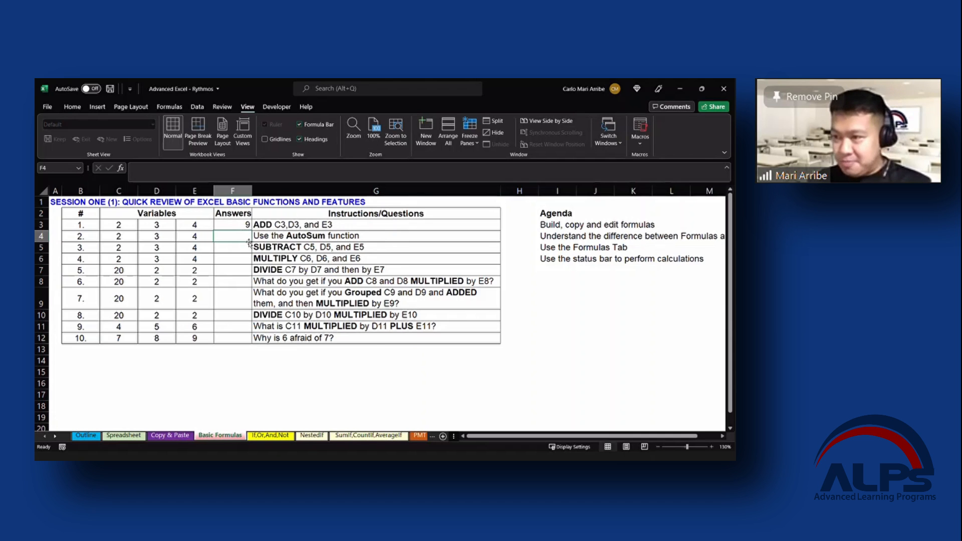
left_click(233, 225)
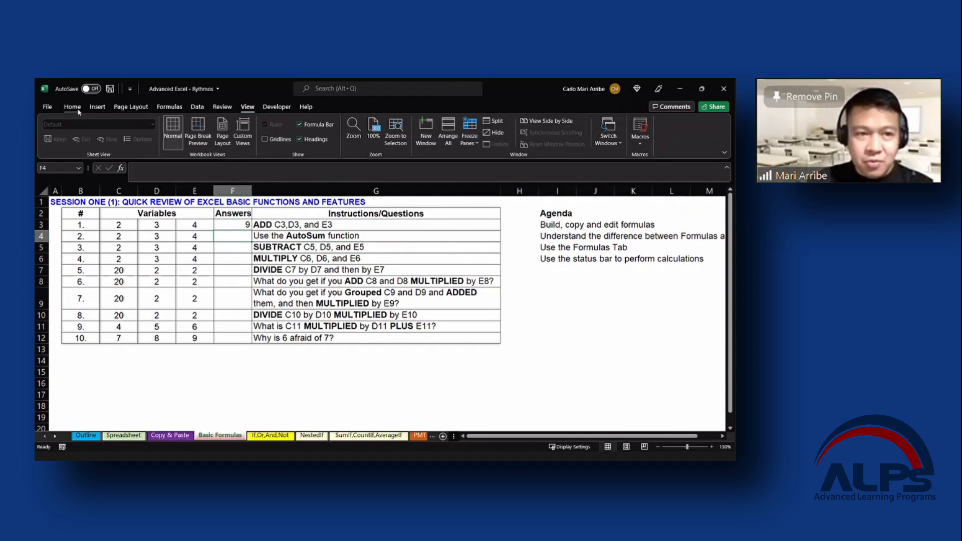
Step: Enter =SUM(C4:E4) in F4 from the Home tab and display formulas
left_click(72, 107)
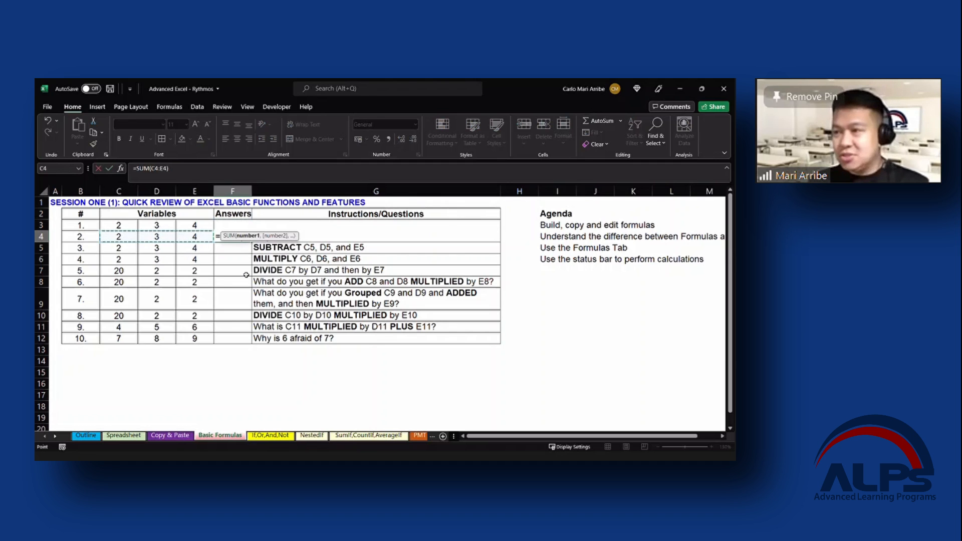
key("Return")
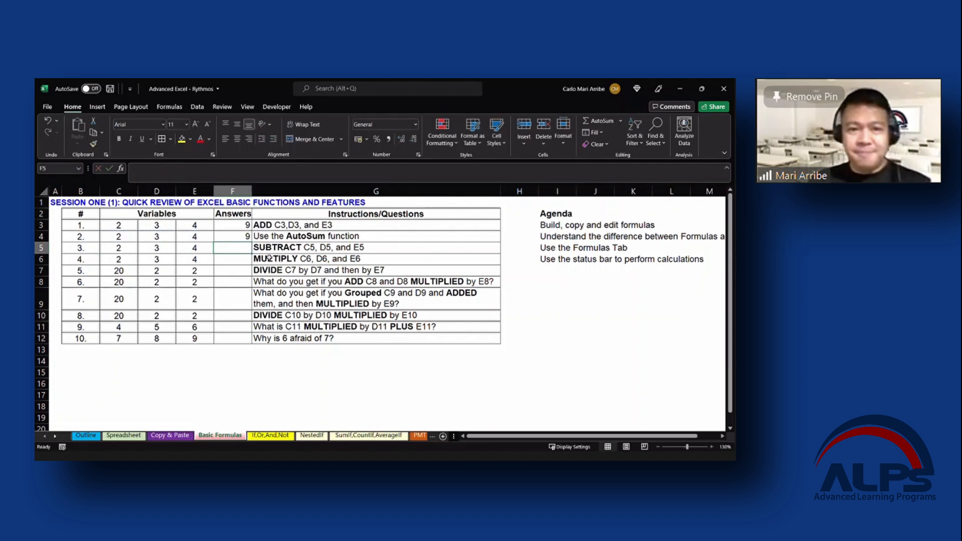
left_click(232, 236)
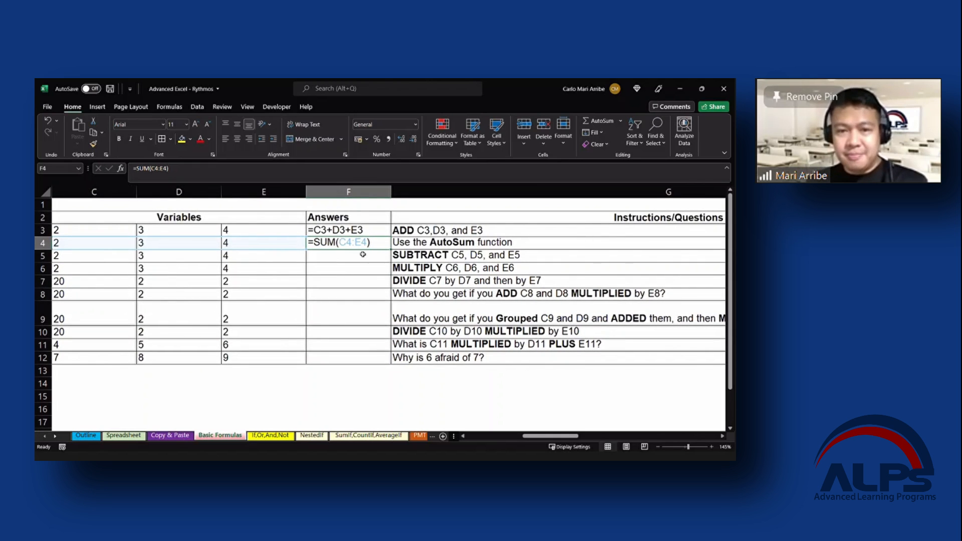
Step: Inspect the F3 and F4 formulas, then hide formulas to show both results of 9
left_click(348, 229)
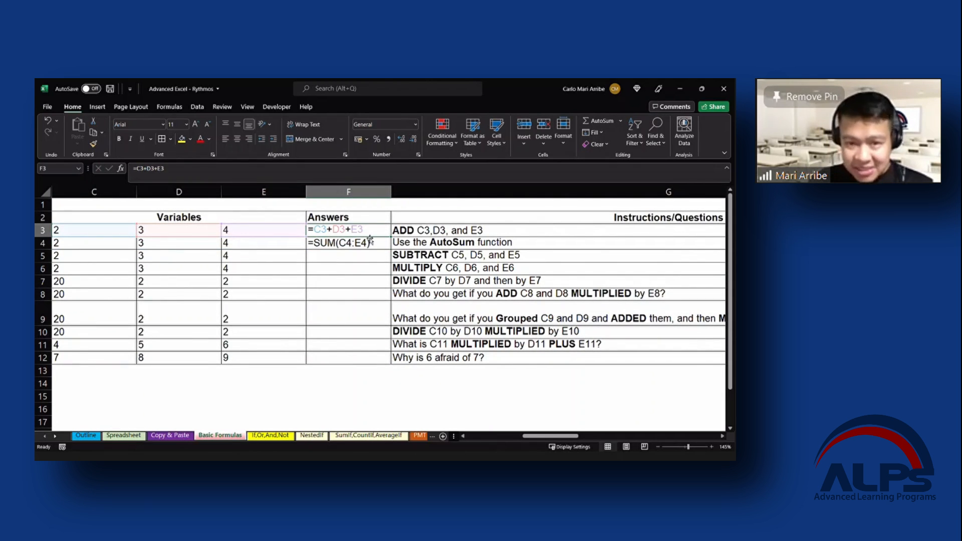
left_click(349, 242)
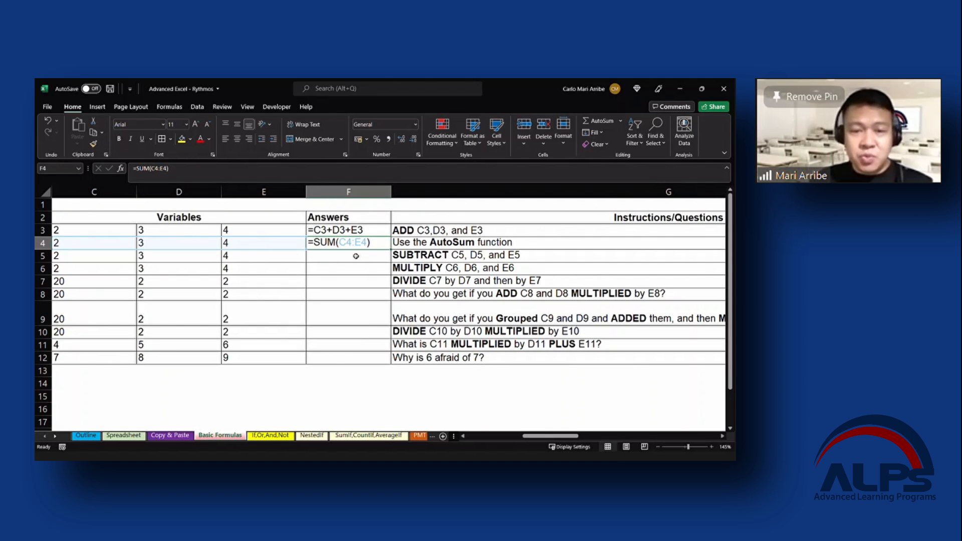
key("Return")
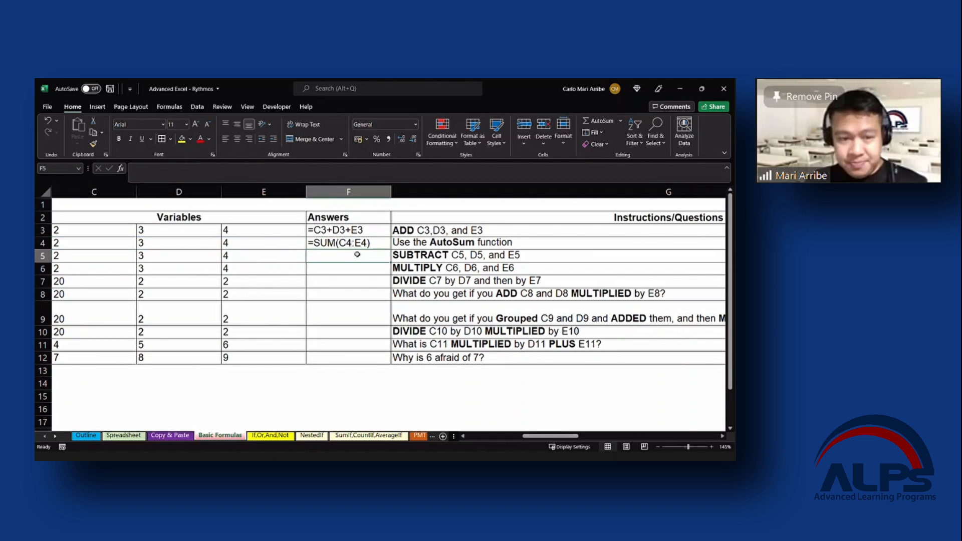
scroll("left", 3)
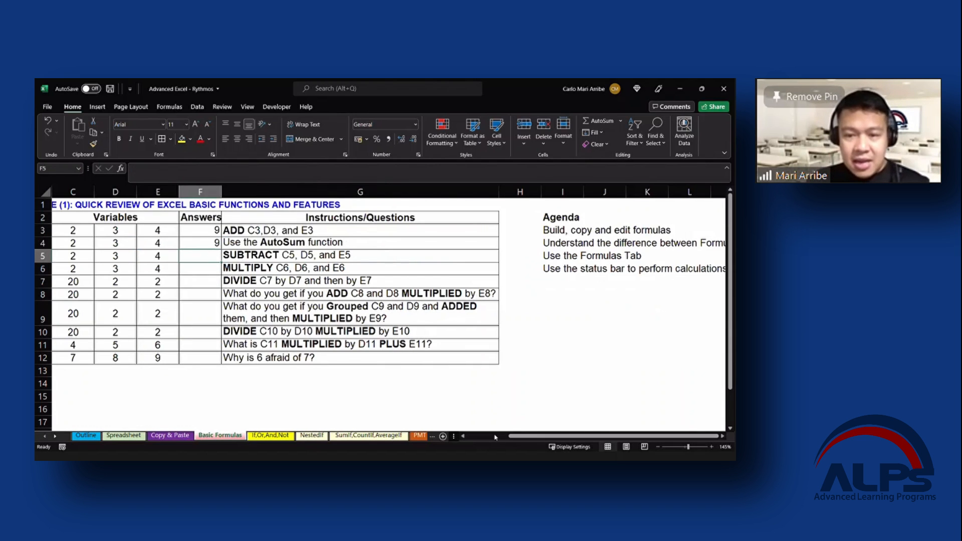
scroll("left", 3)
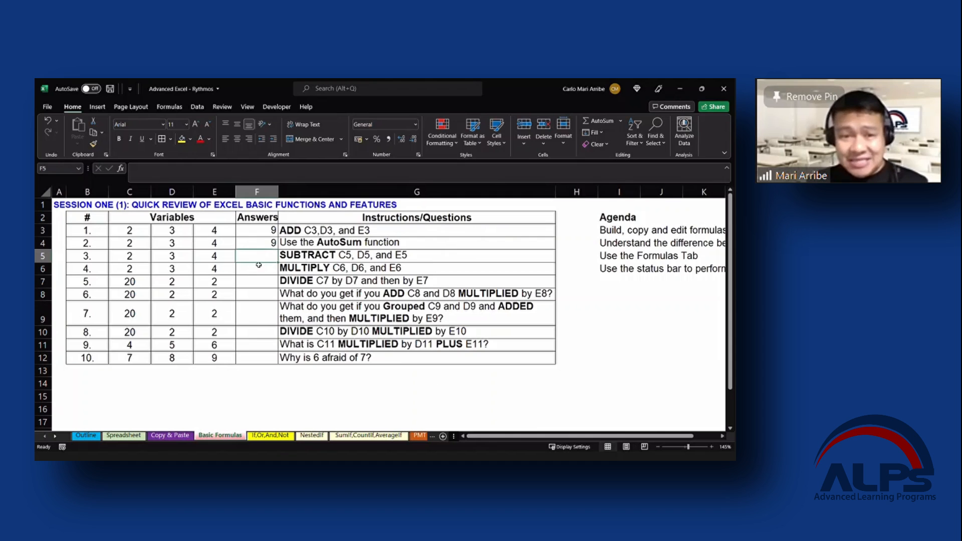
mouse_move(121, 169)
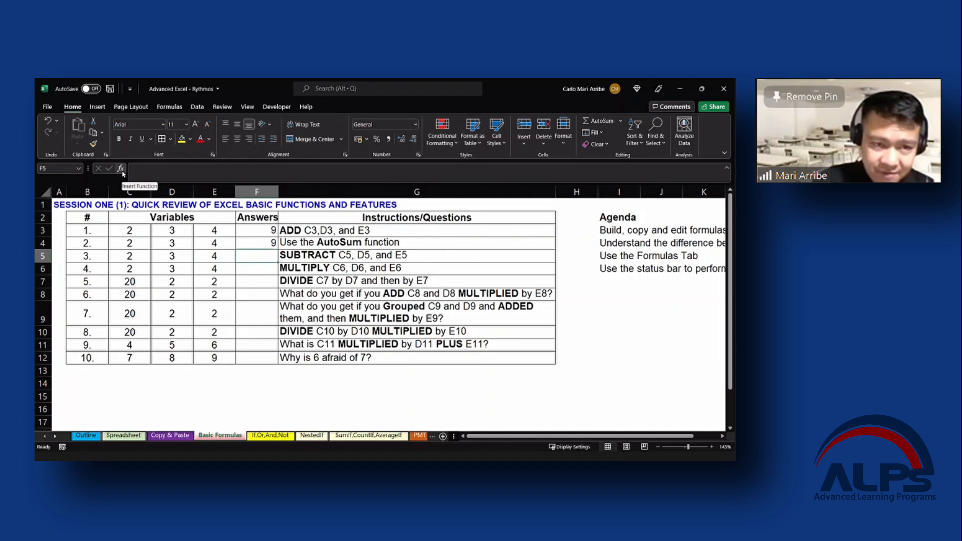
left_click(121, 168)
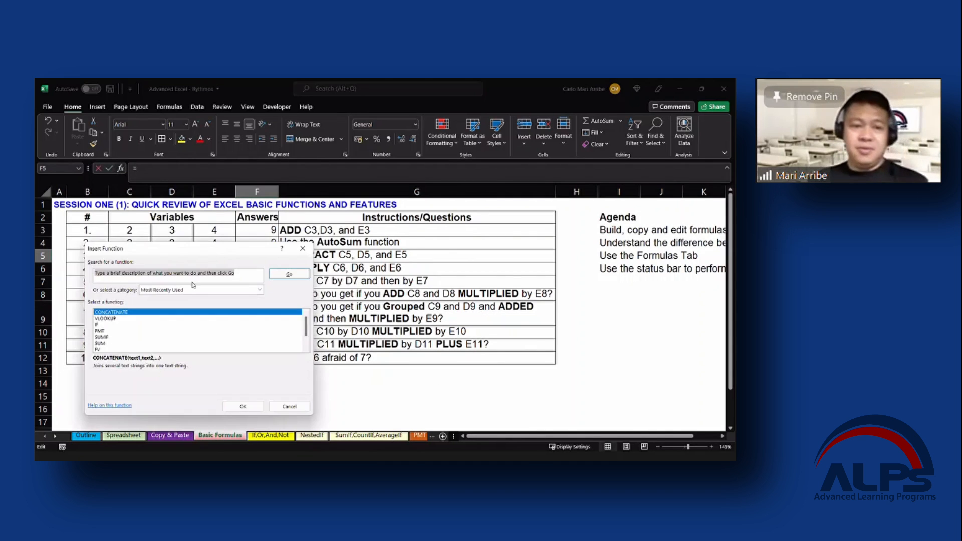
left_click(101, 331)
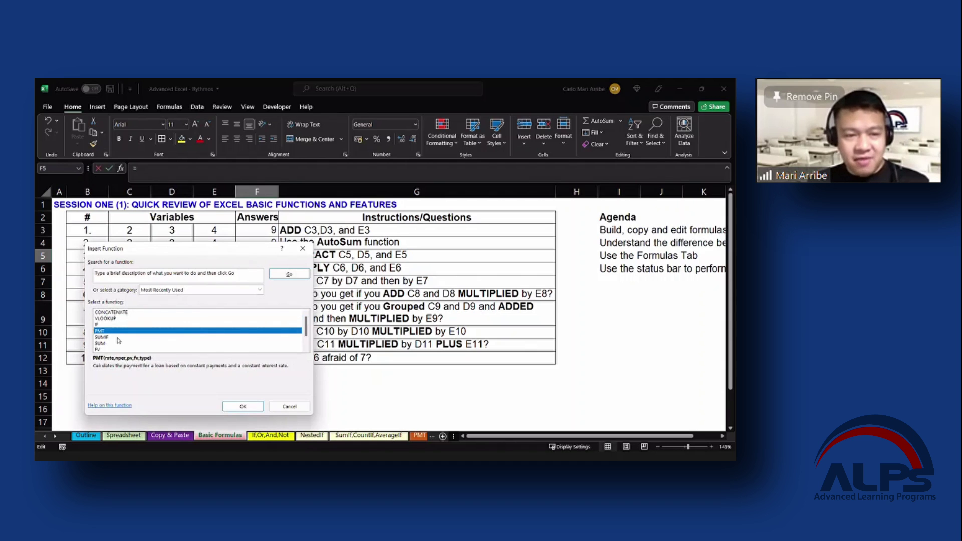
mouse_move(145, 317)
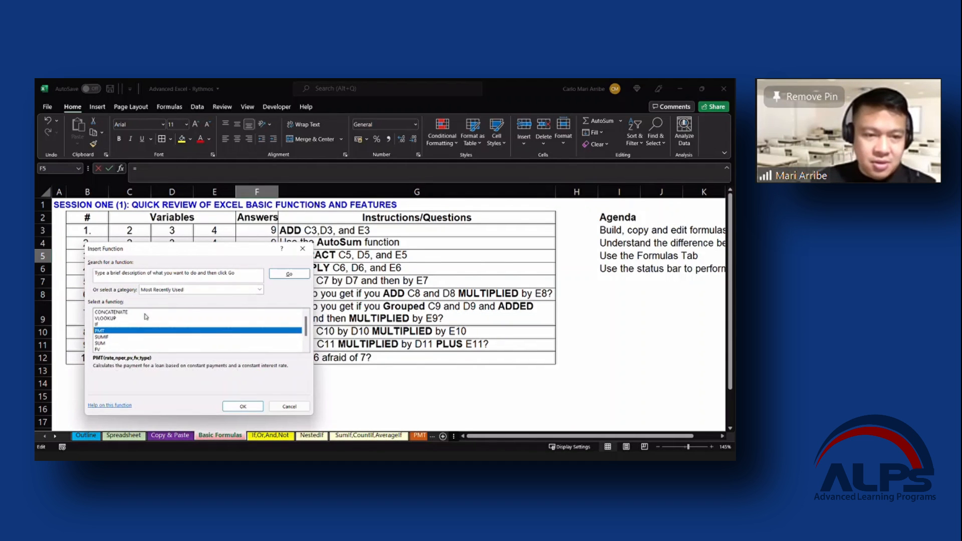
left_click(108, 319)
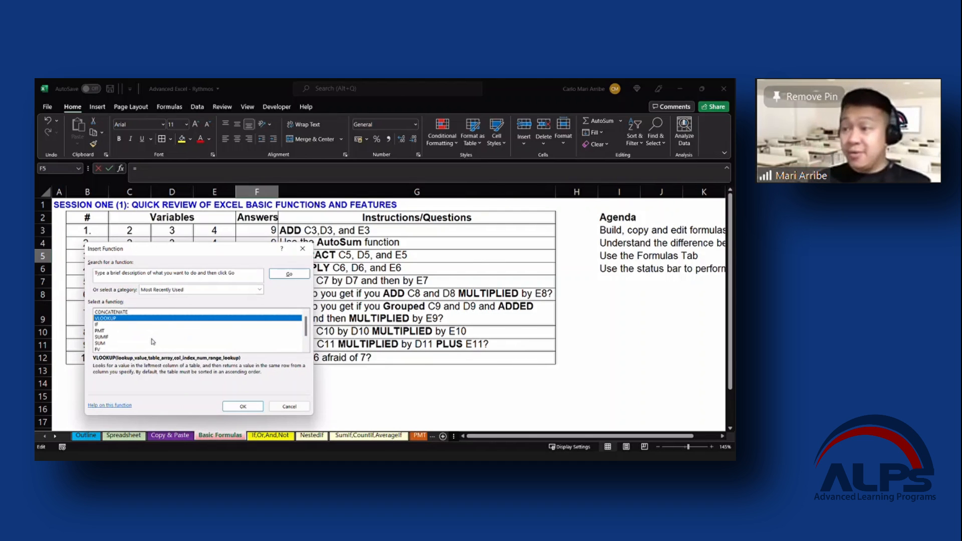
left_click(103, 336)
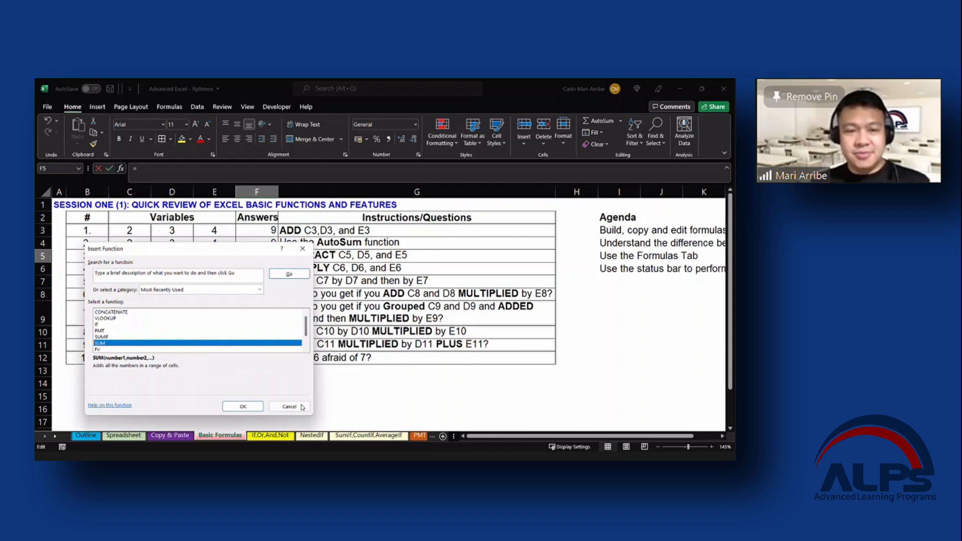
left_click(285, 407)
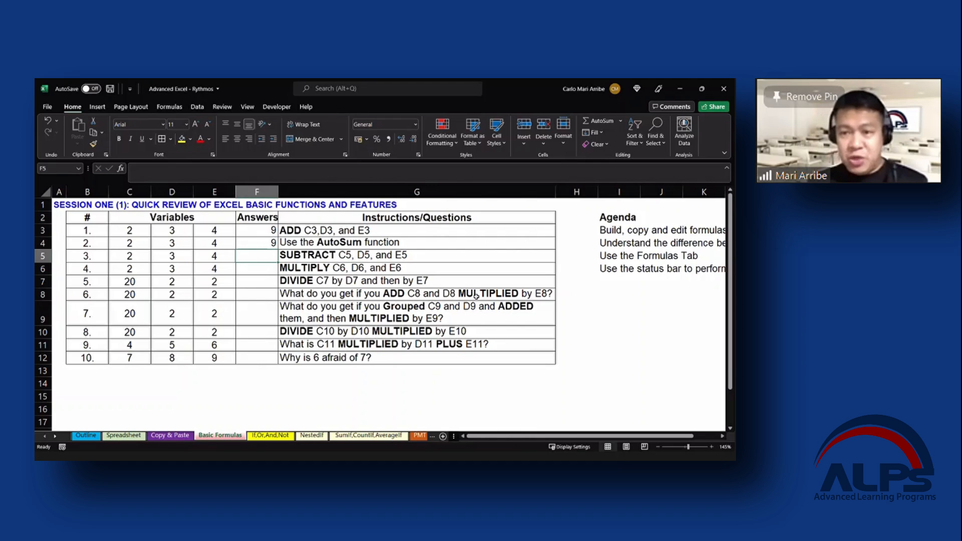
mouse_move(631, 350)
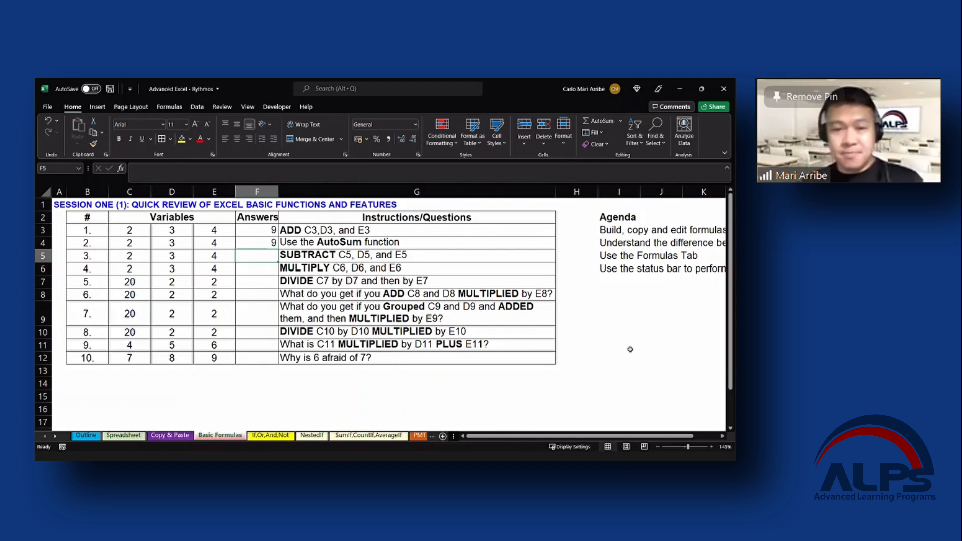
mouse_move(492, 290)
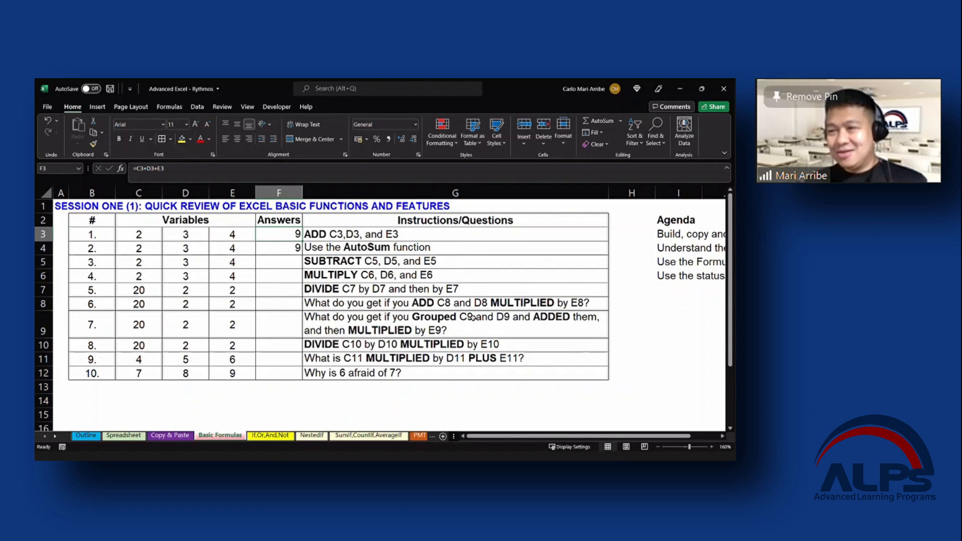
mouse_move(473, 257)
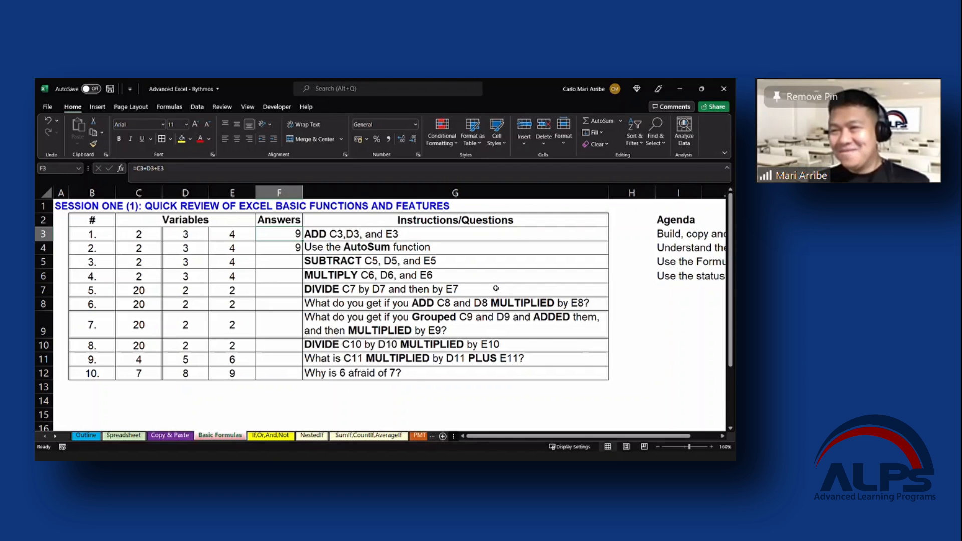
mouse_move(519, 247)
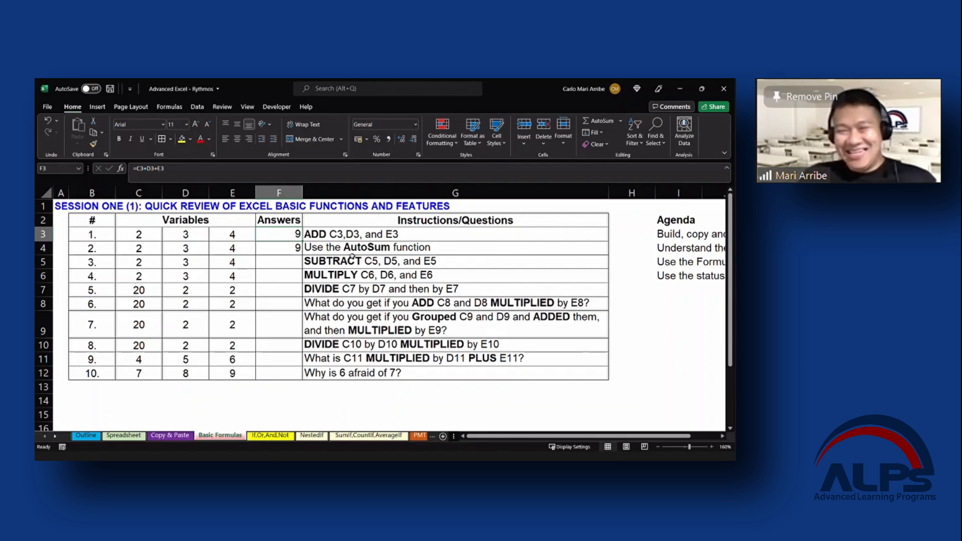
Step: Select F4 and F3 to display formulas =C3+D3+E3 and =SUM(C4:E4) again
left_click(279, 247)
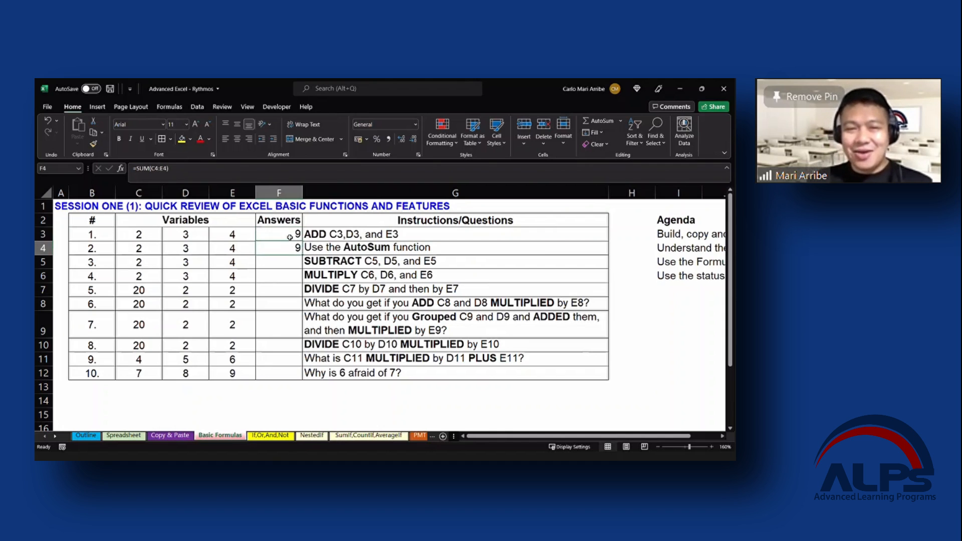
left_click(279, 234)
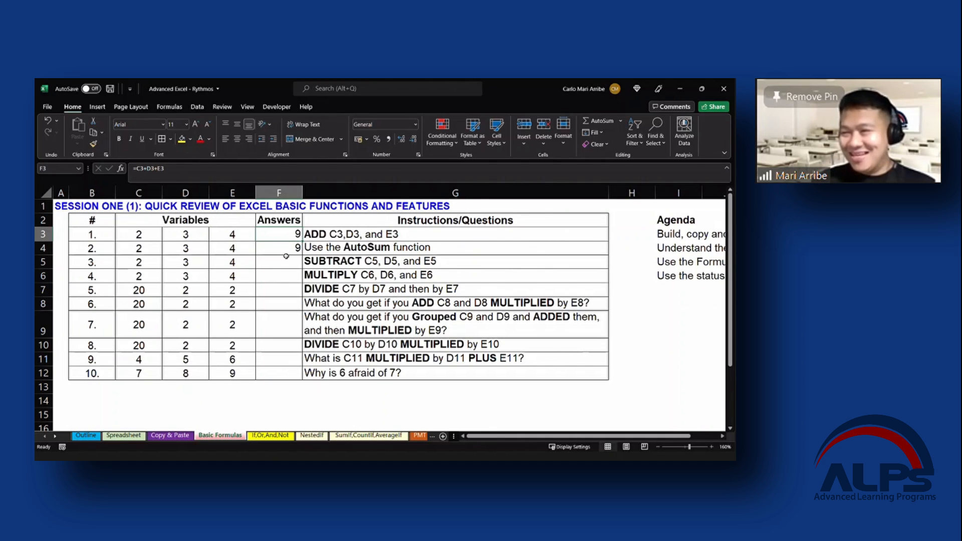
mouse_move(279, 248)
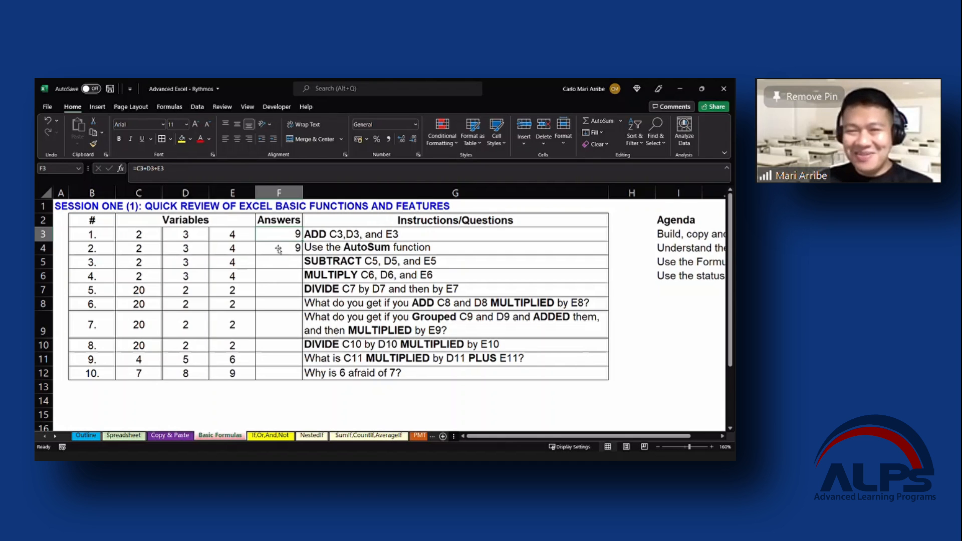
double_click(278, 235)
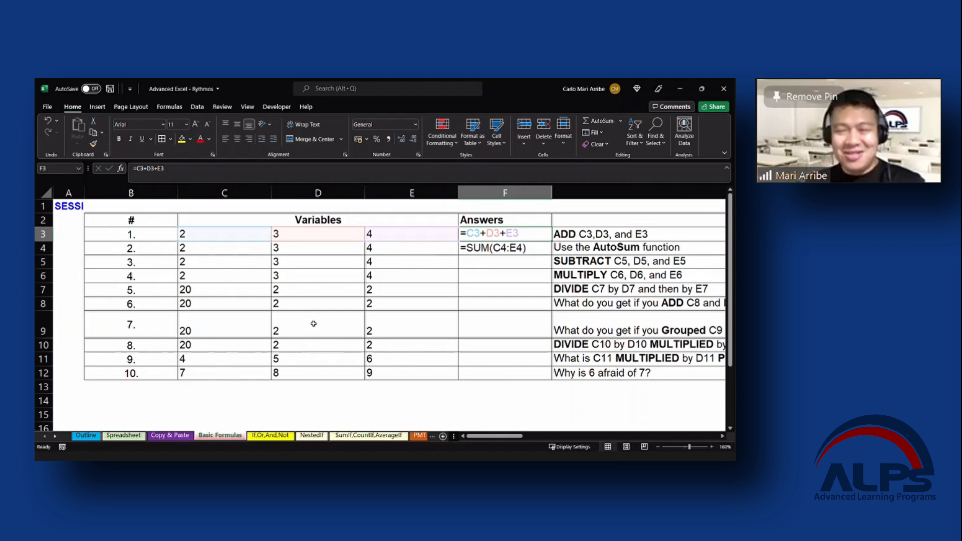
scroll("left", 3)
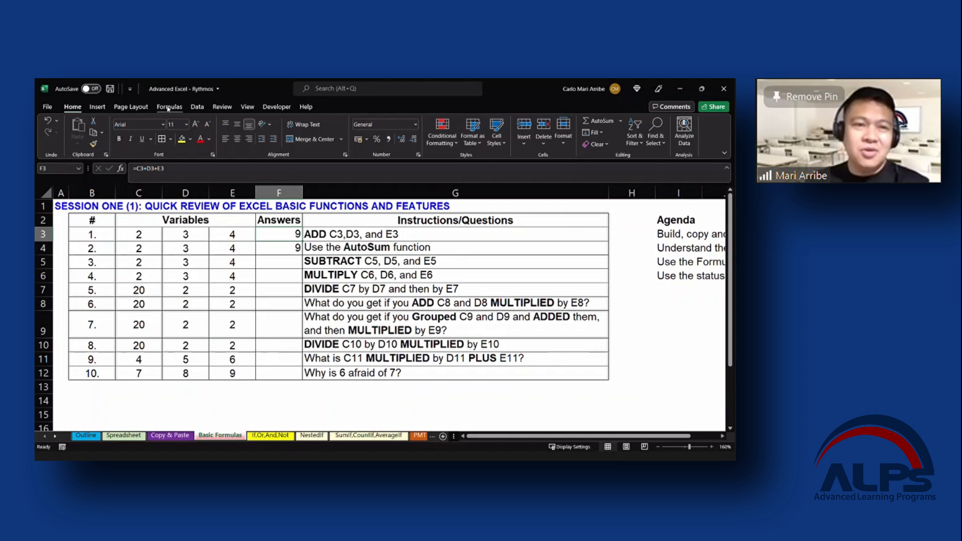
left_click(169, 106)
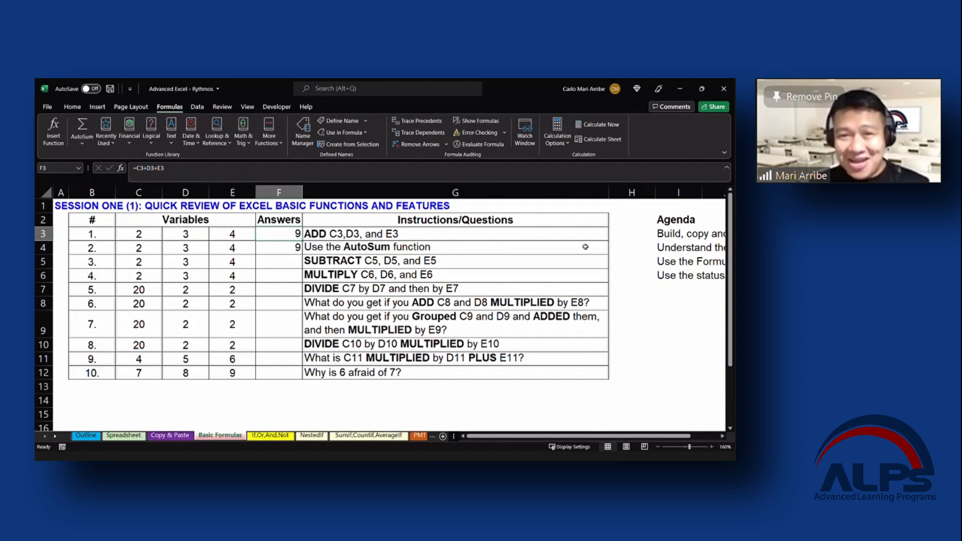
left_click(478, 120)
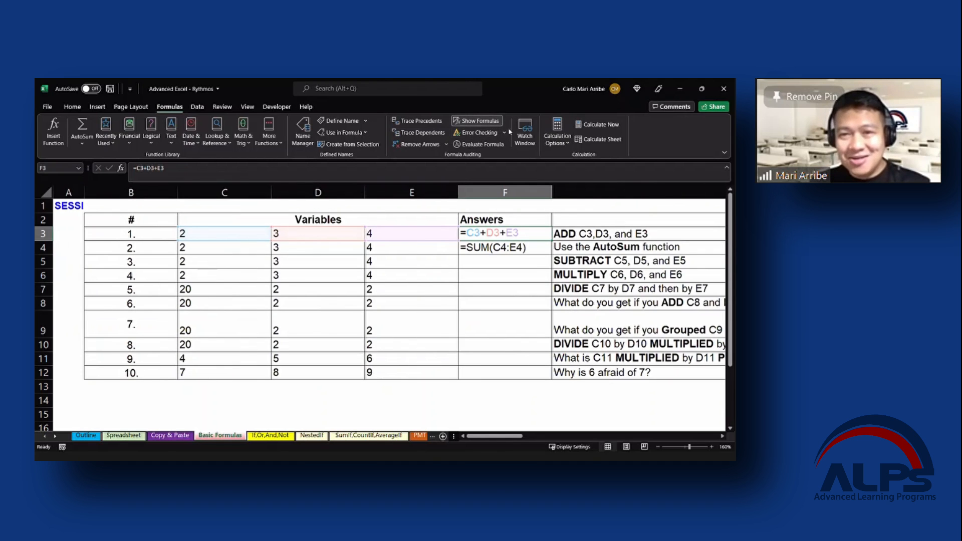
left_click(478, 120)
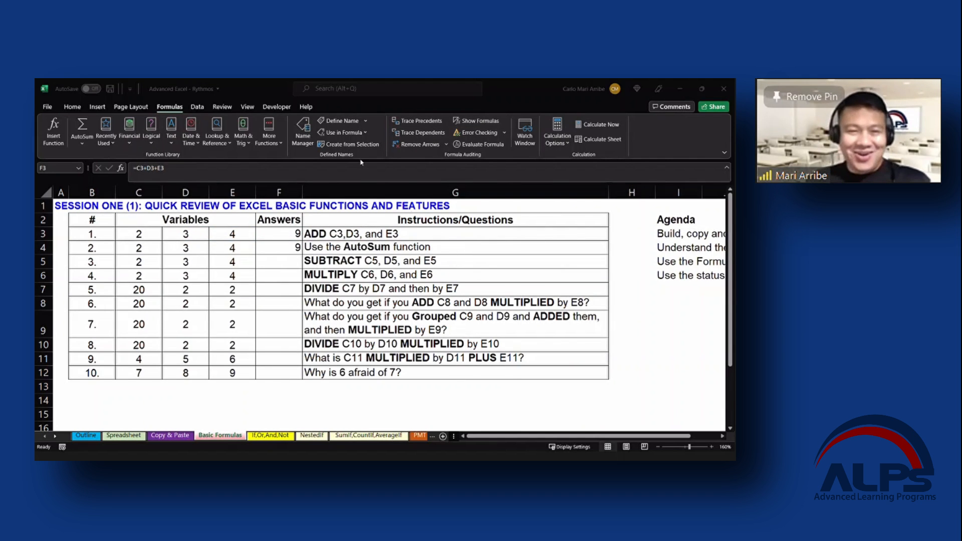
mouse_move(283, 265)
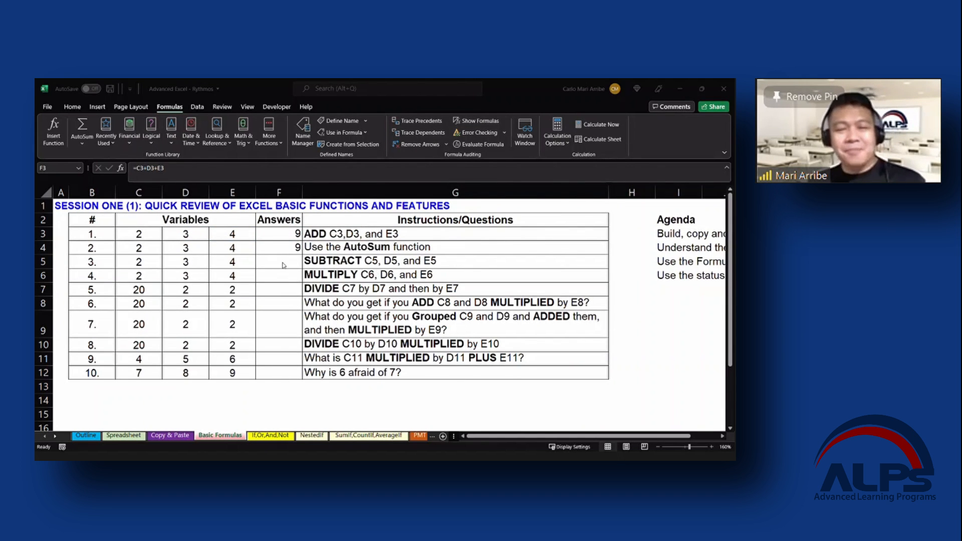
Step: Enter the subtraction formula =C5-D5-E5 in F5, giving -5
left_click(279, 260)
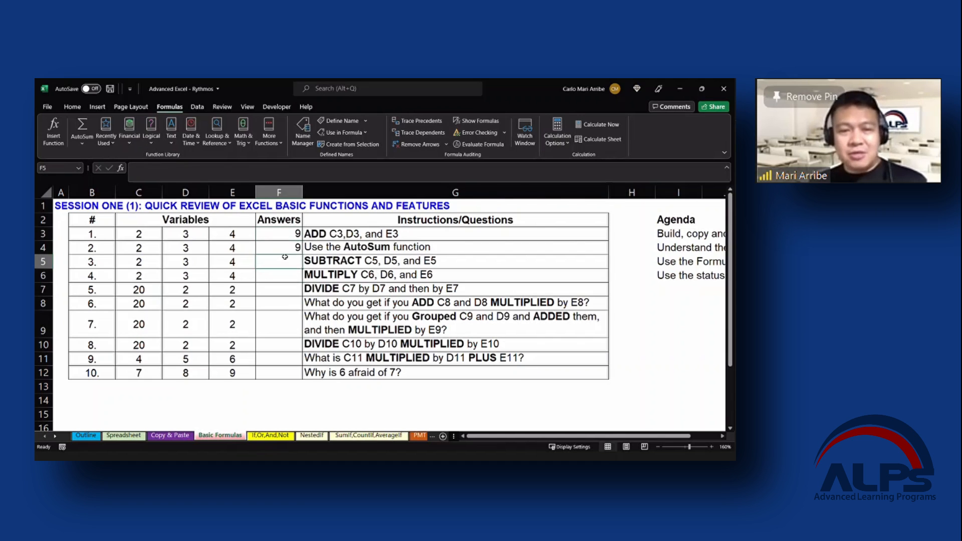
left_click(138, 260)
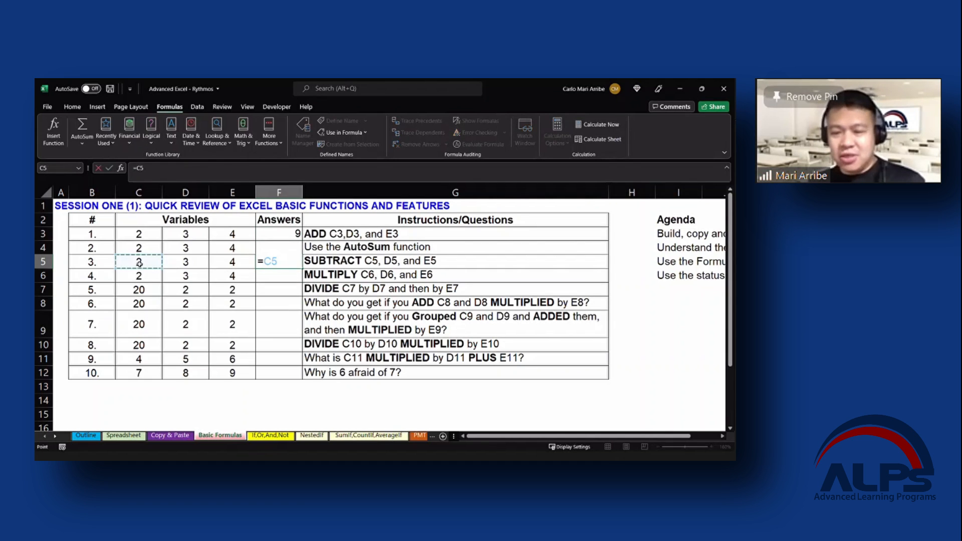
type("-D5-E5")
left_click(279, 276)
type("=C6")
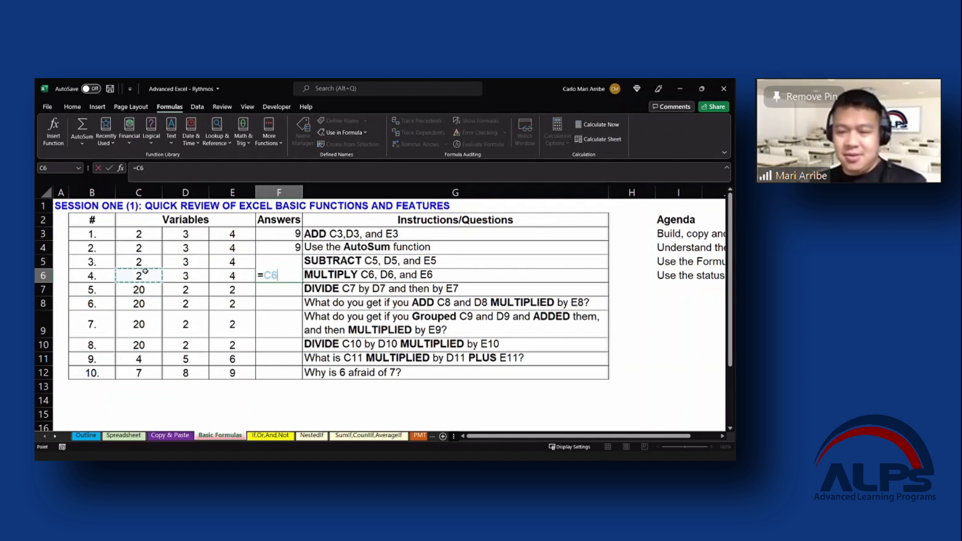
Step: Enter =C6*D6*E6 in F6, accepting the suggested correction, giving 24; fill F7 with division giving 5
type("*D6*E6*")
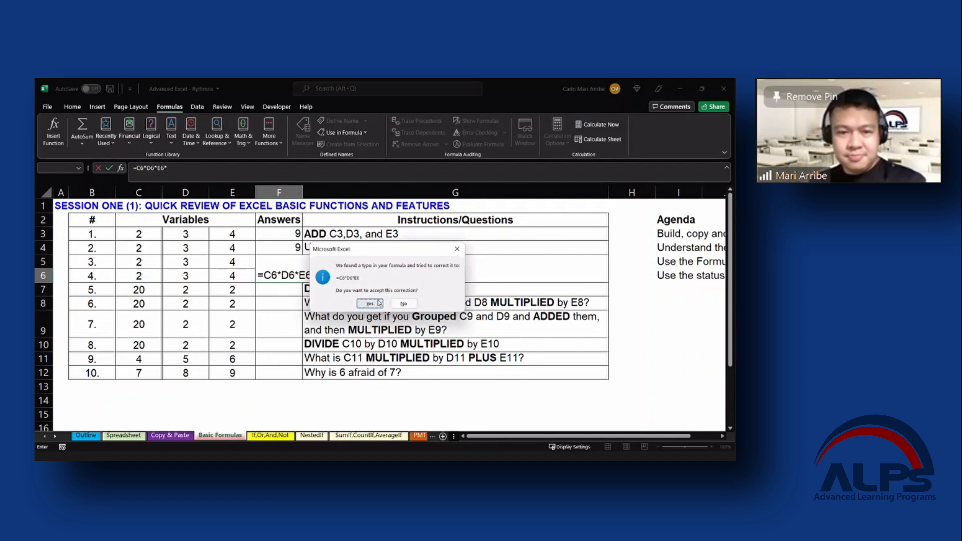
left_click(369, 303)
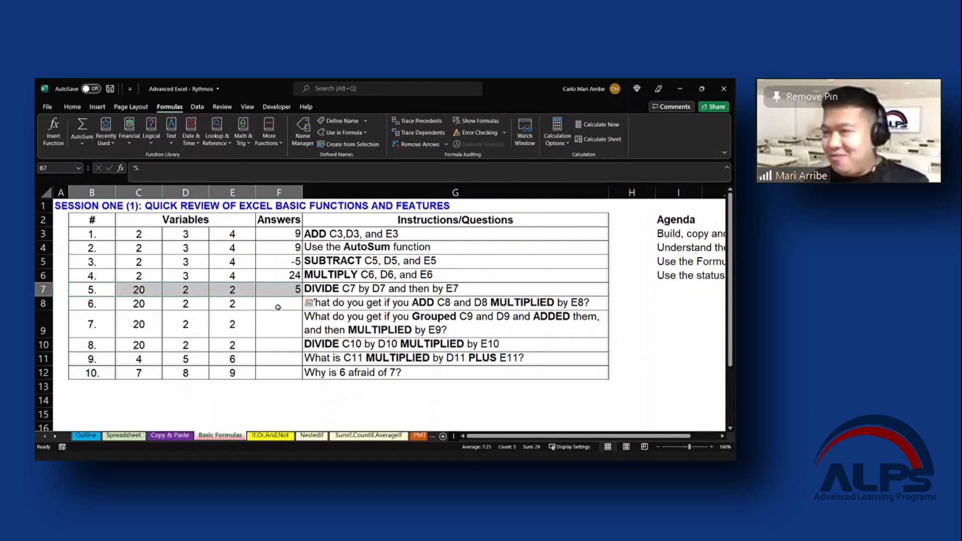
left_click(278, 304)
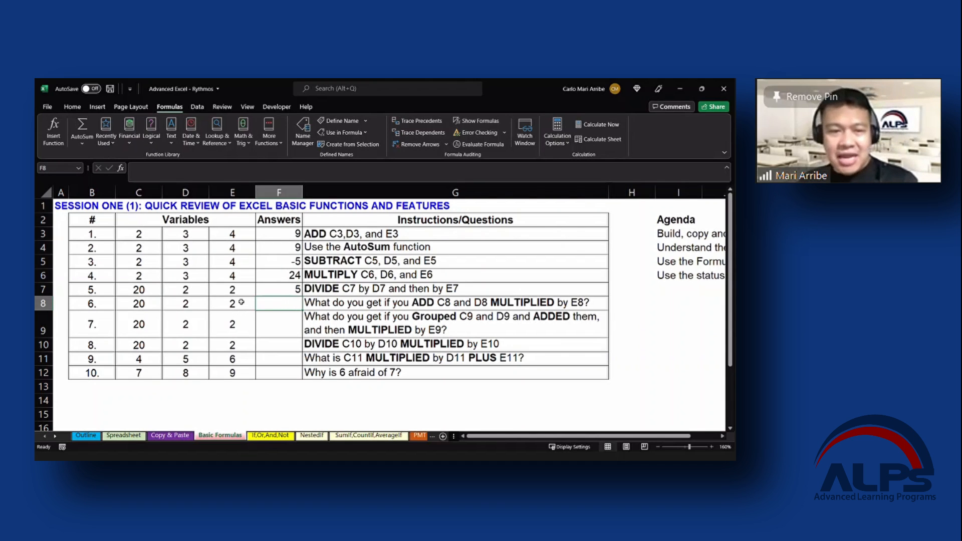
Step: Type =C8+D8*E8 into F8 so it evaluates to 24
type("=C8+")
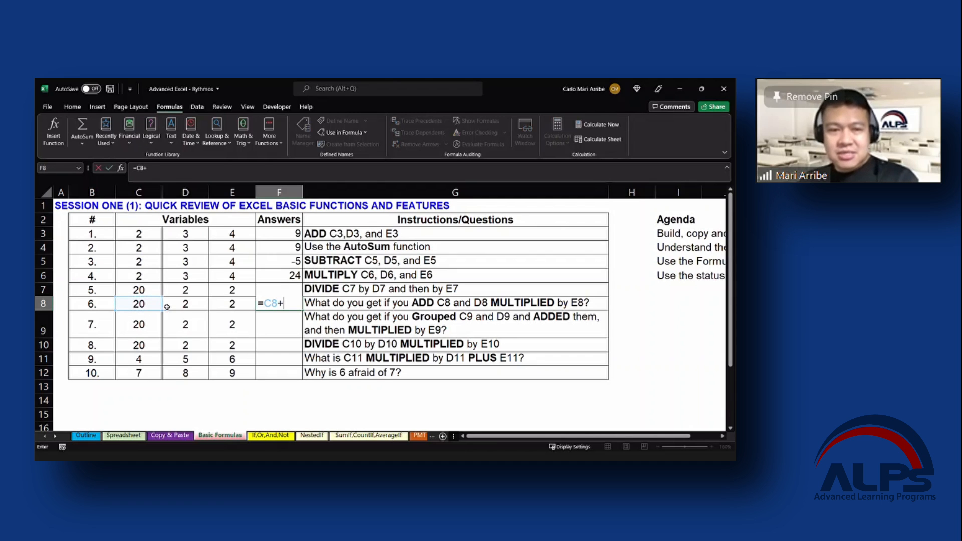
type("D8*E8")
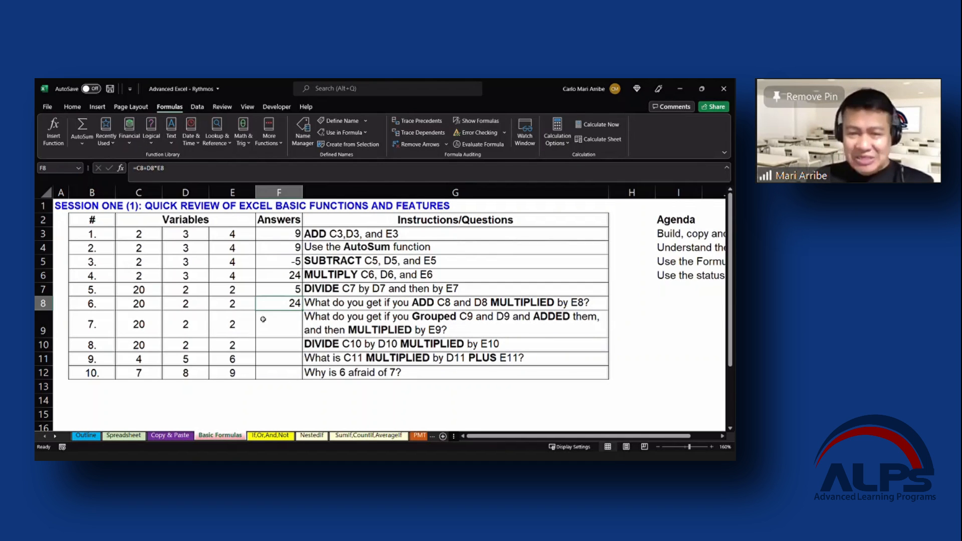
mouse_move(277, 330)
type("=")
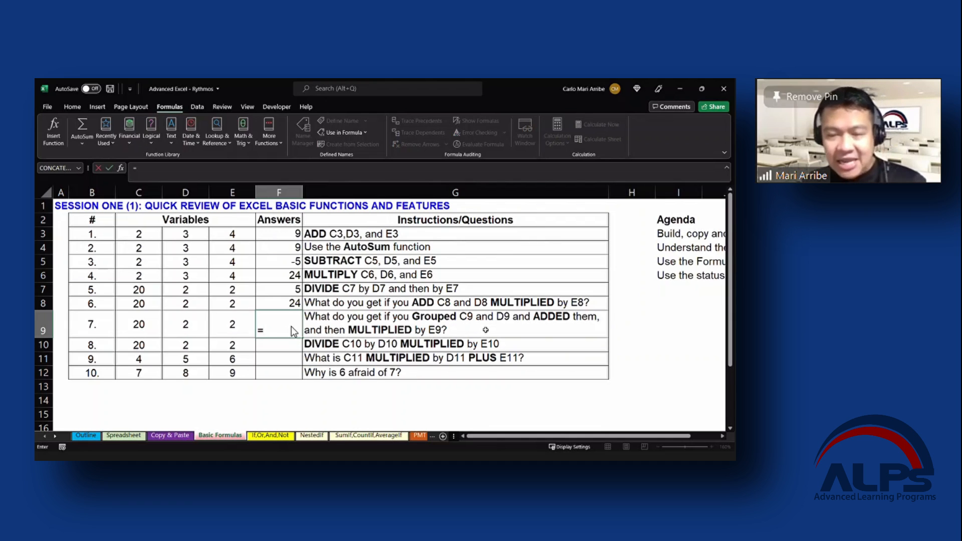
Step: Enter =(C9+D9)*E9 in F9, referencing C9 by clicking, to get 44
type("(")
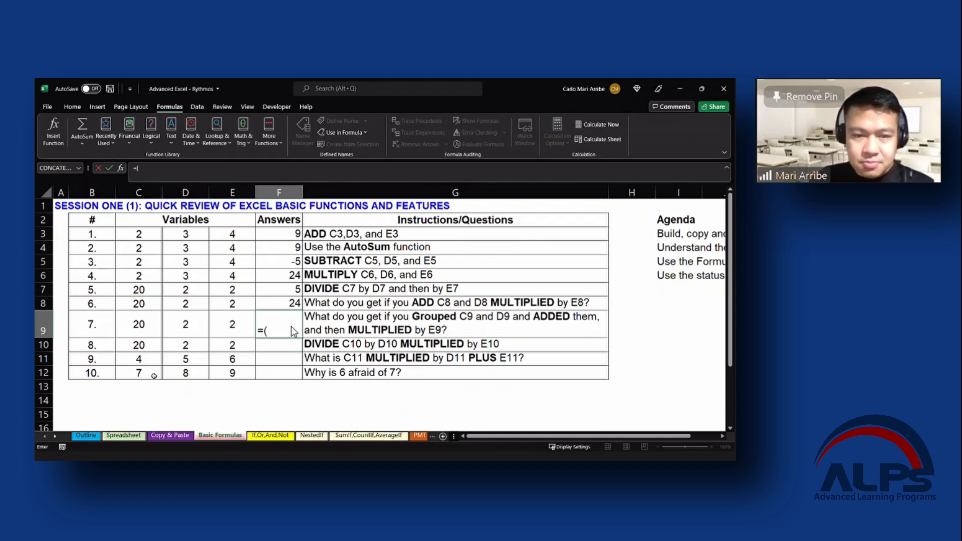
left_click(138, 324)
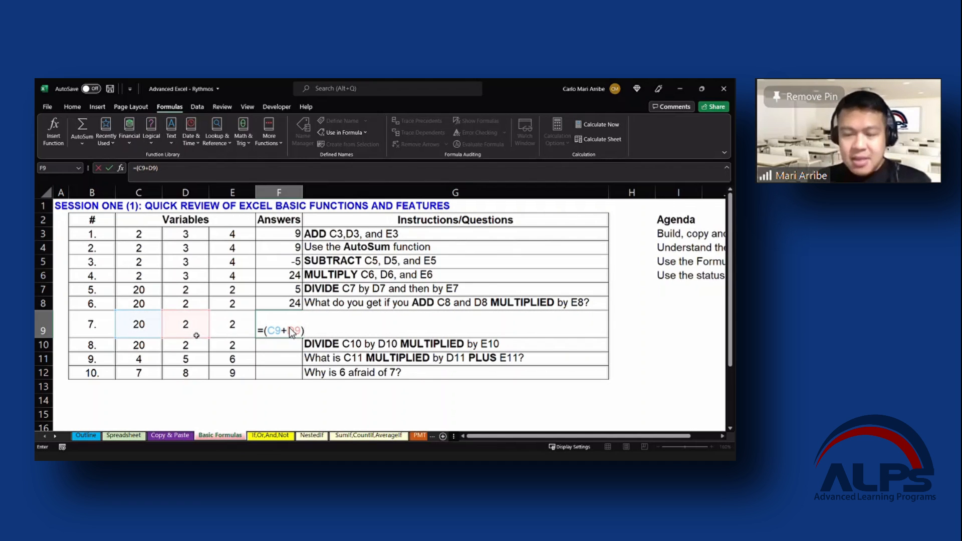
type(")*")
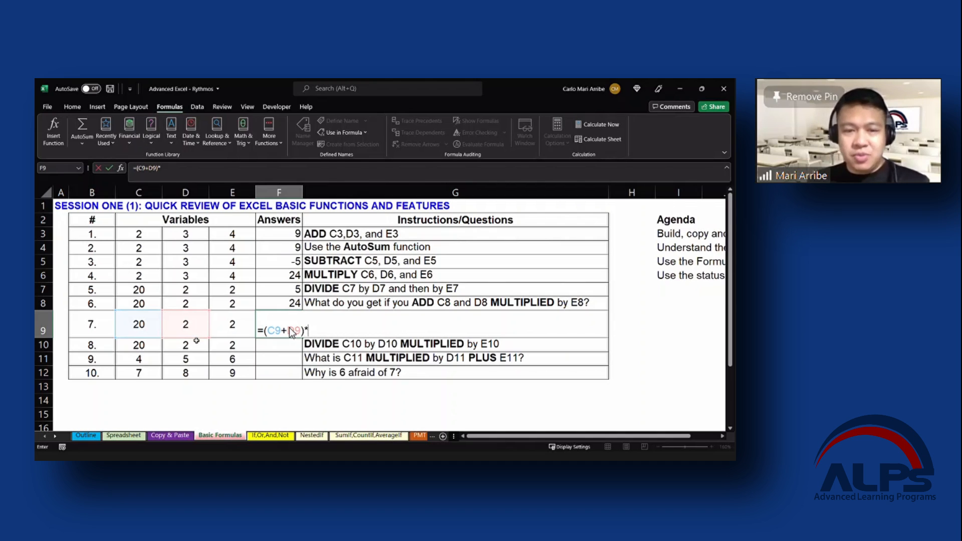
type("E9")
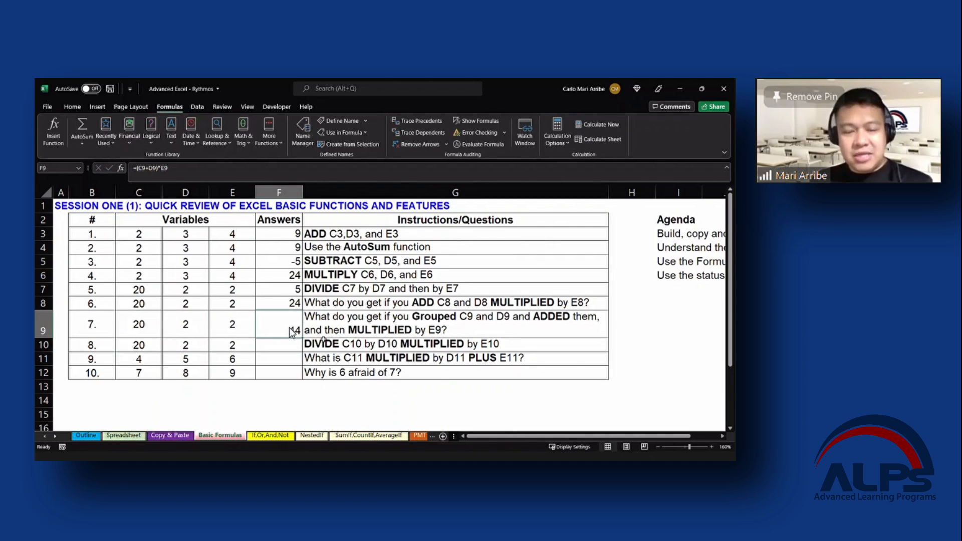
left_click(477, 120)
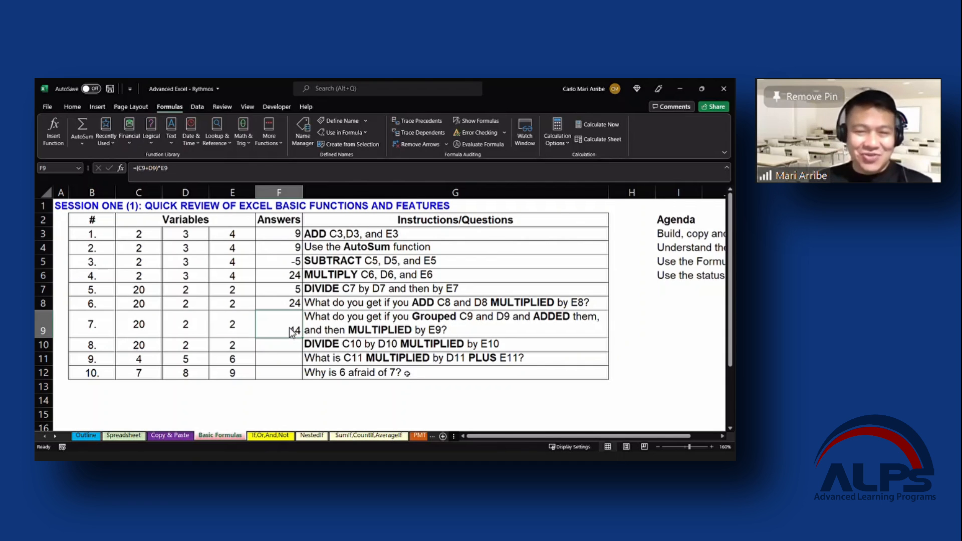
left_click(278, 358)
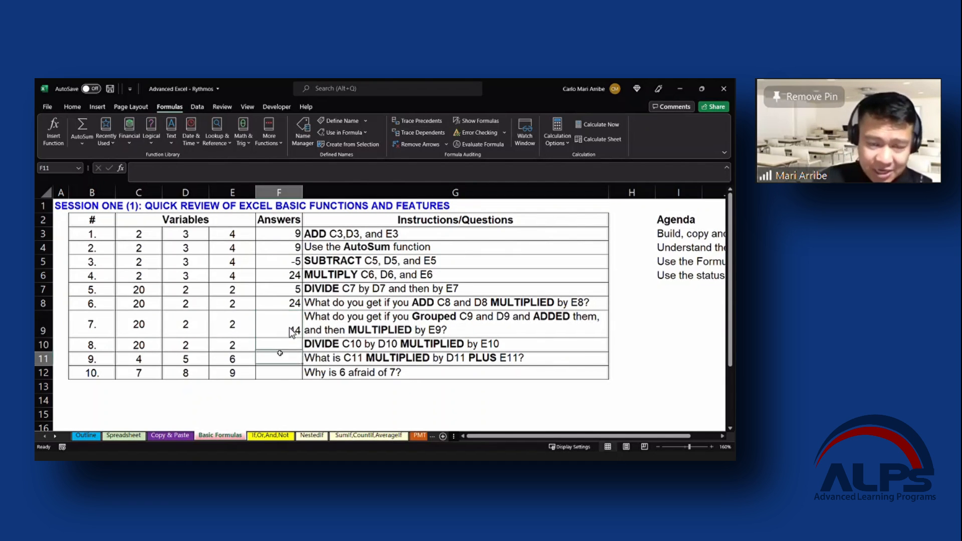
left_click(278, 386)
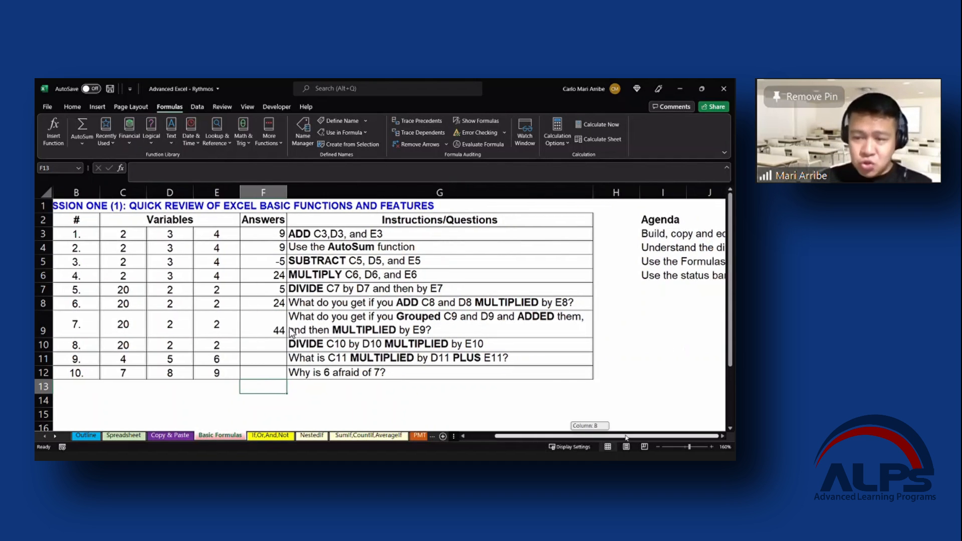
left_click(263, 359)
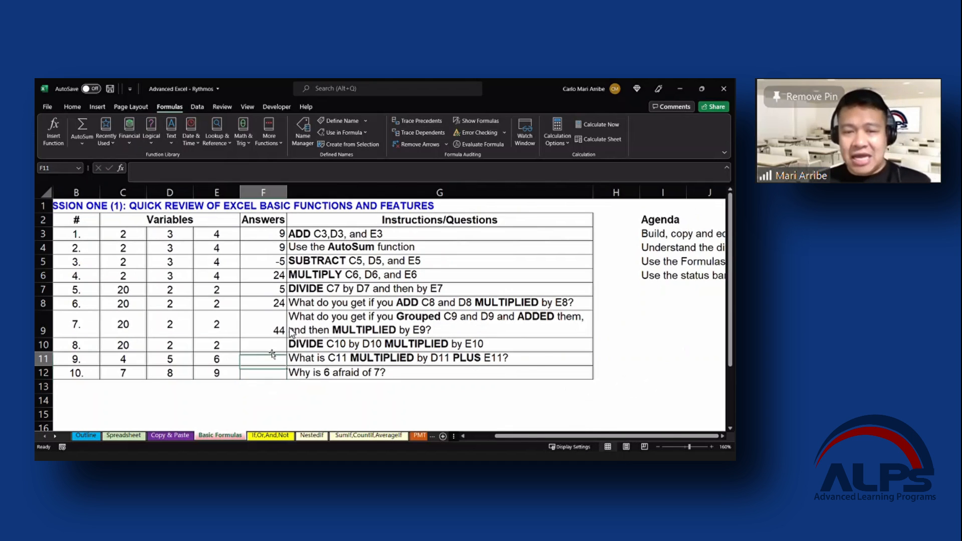
left_click(263, 344)
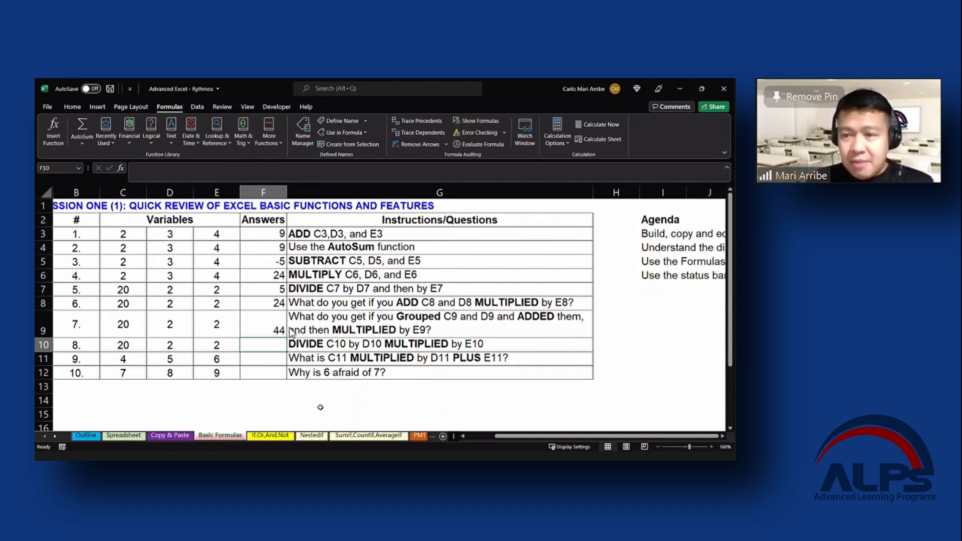
scroll("right", 3)
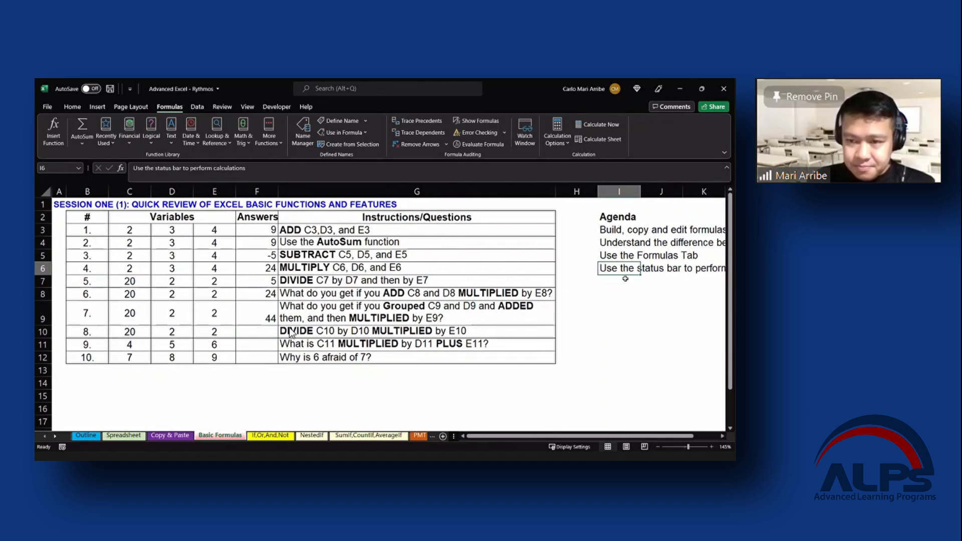
Step: Select C10:E10 so the status bar shows Sum 24 and Count 3
left_click(418, 358)
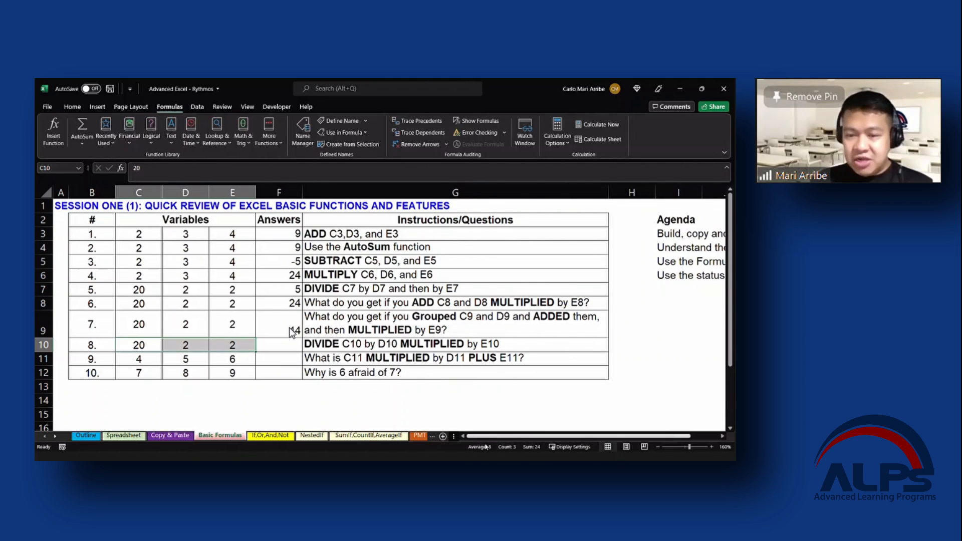
mouse_move(531, 446)
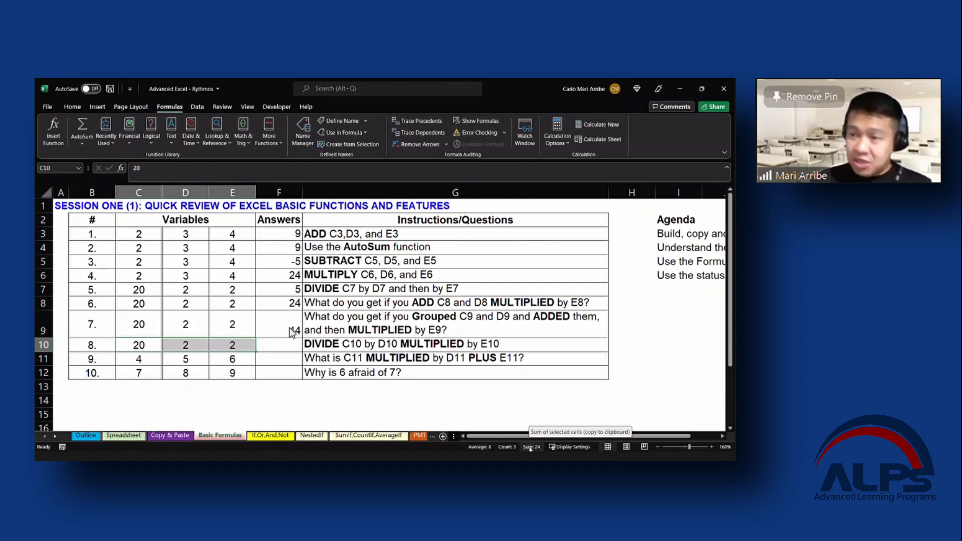